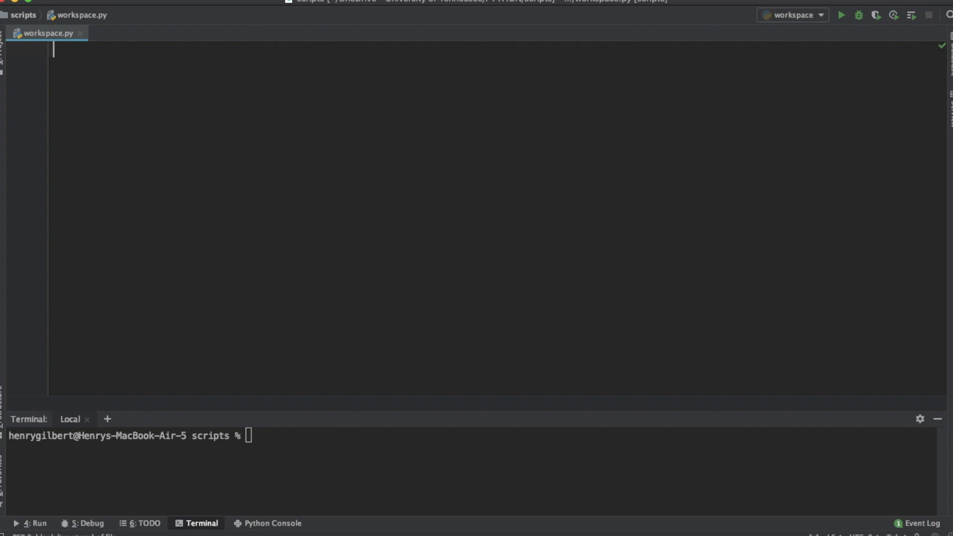
mouse_move(162, 58)
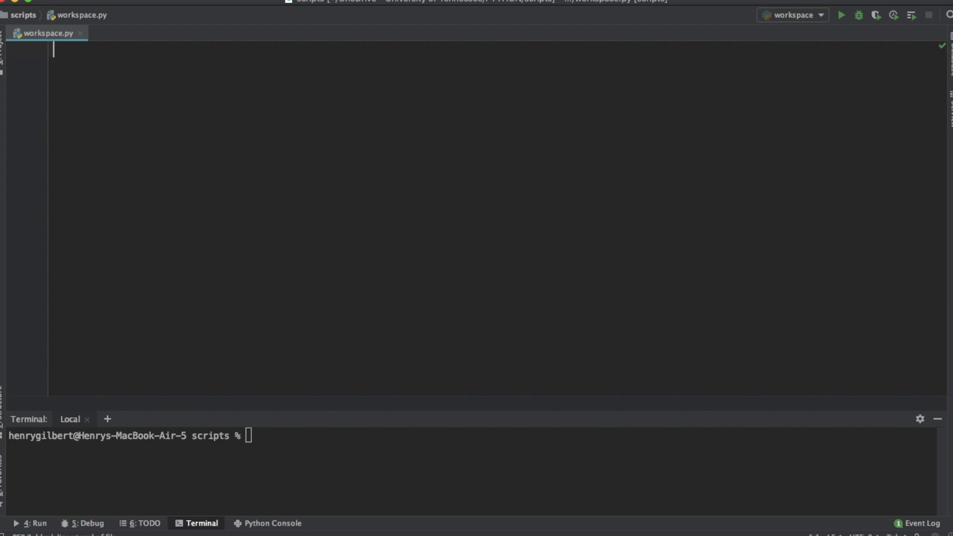
Write the imports: matplotlib.pyplot as plt, sin/cos/pi from math, gradient/linspace from numpy.
type("from")
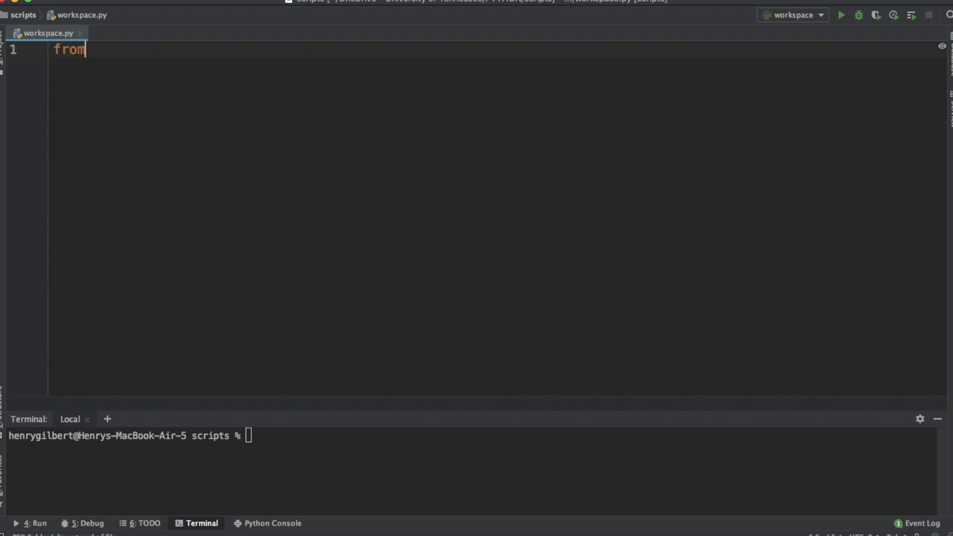
type("matplotlib import p")
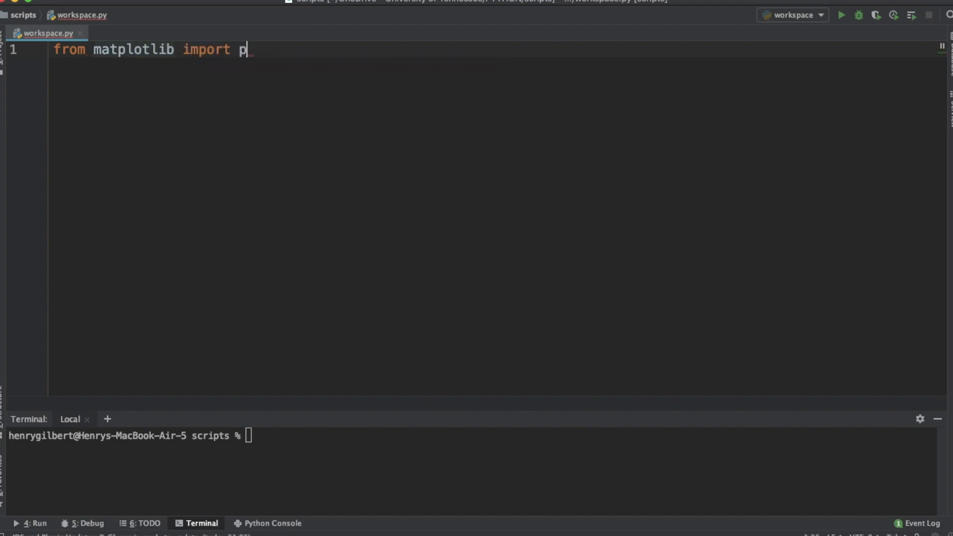
type("yplot as plt")
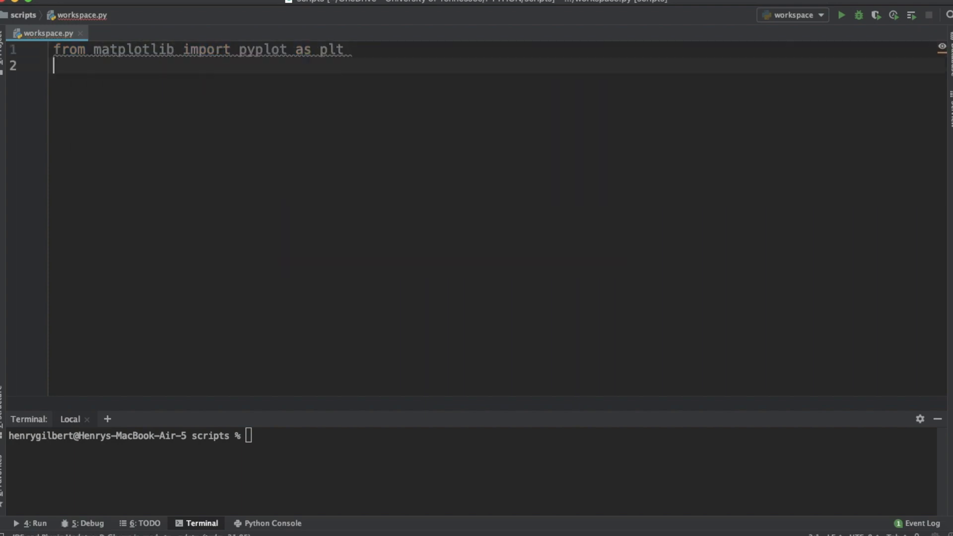
type("from math import sin, cos,")
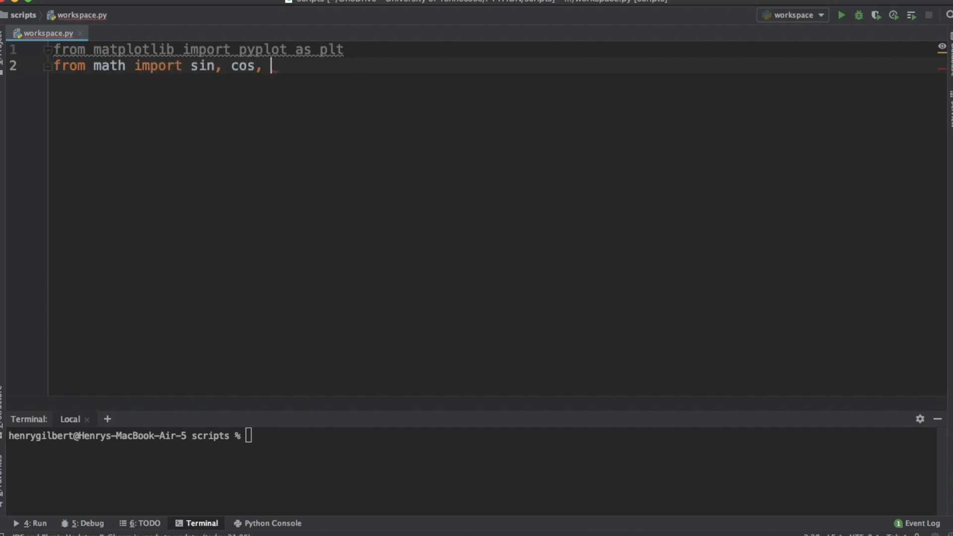
type("pi")
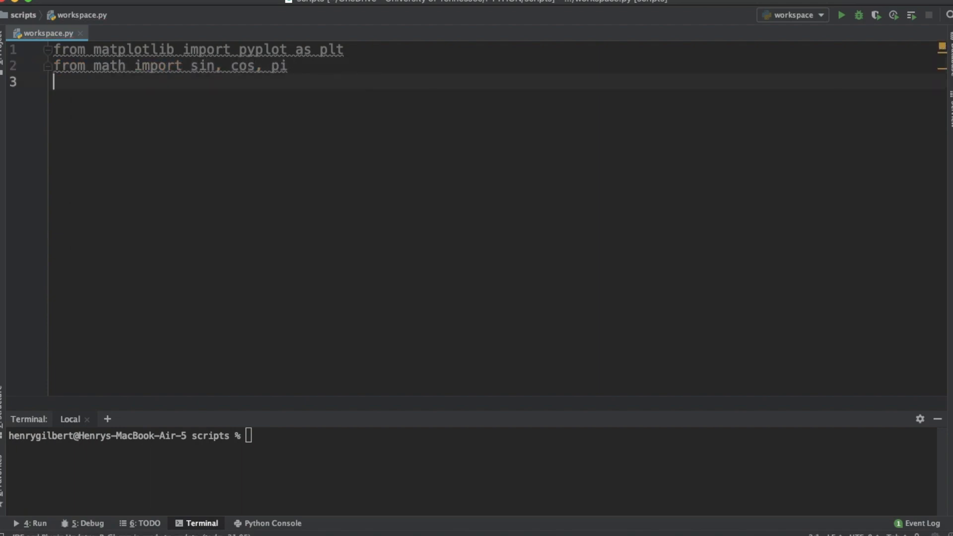
type("from numpy")
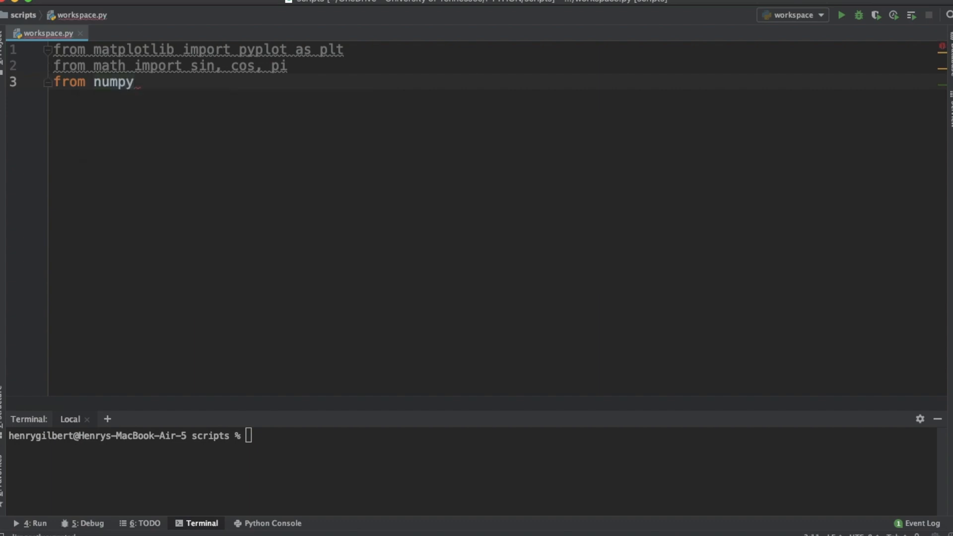
type("import gradient, linspace")
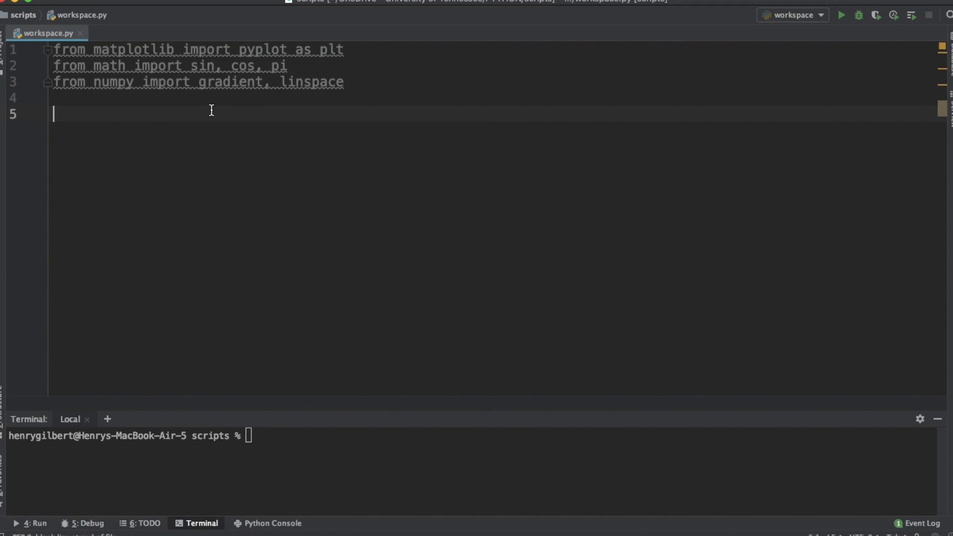
Define t = linspace(0, 2*pi, 1000).
type("t = linspace(0")
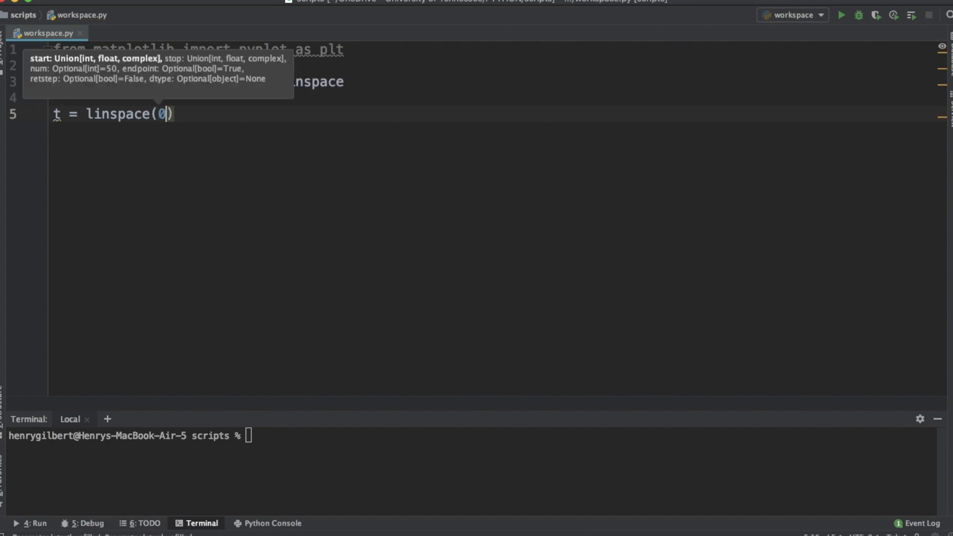
type("2*pi,")
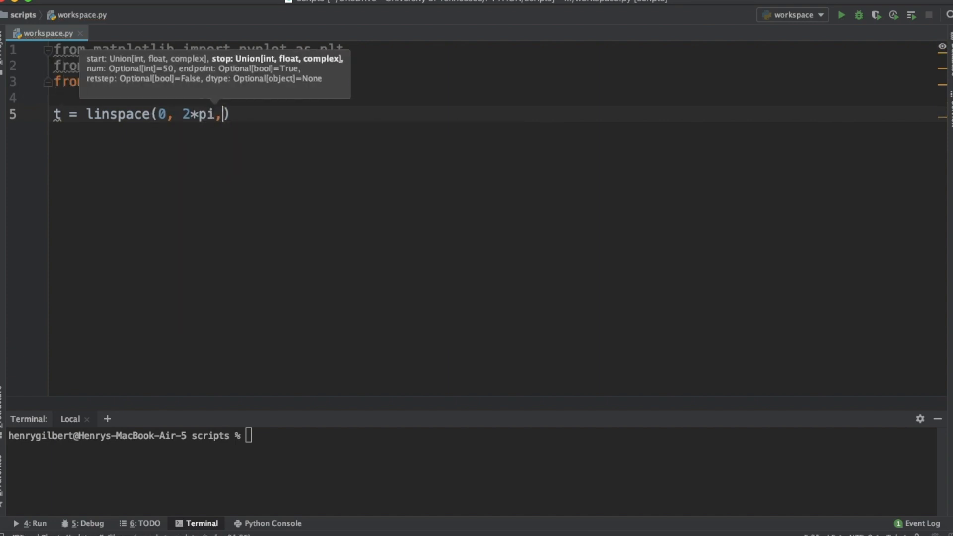
type("1000")
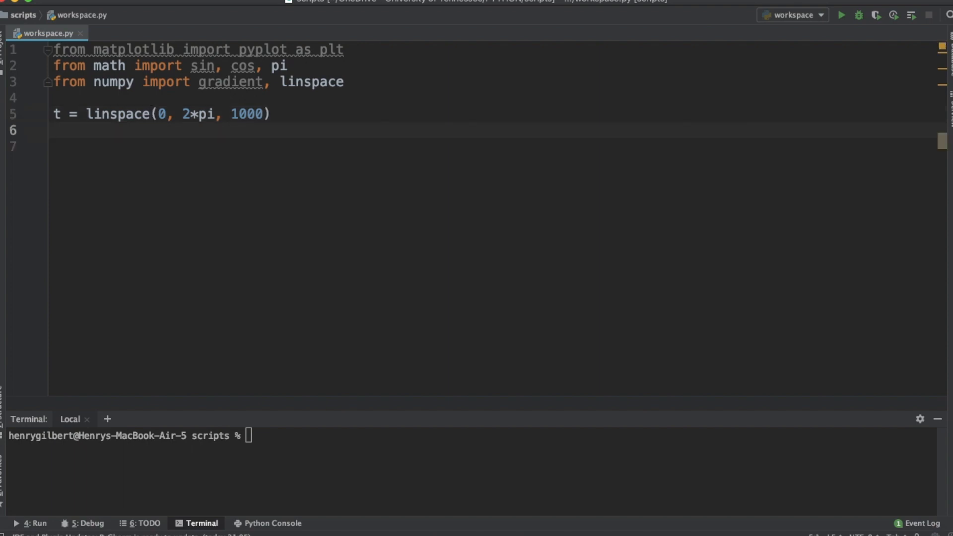
Create list y filled with sin(x) for each x, then hide the Terminal.
type("y = []")
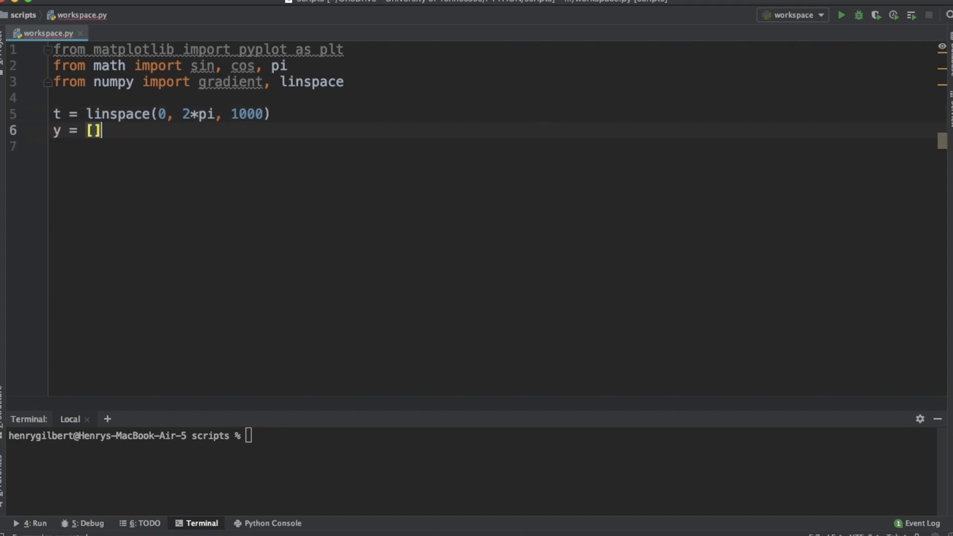
key("enter")
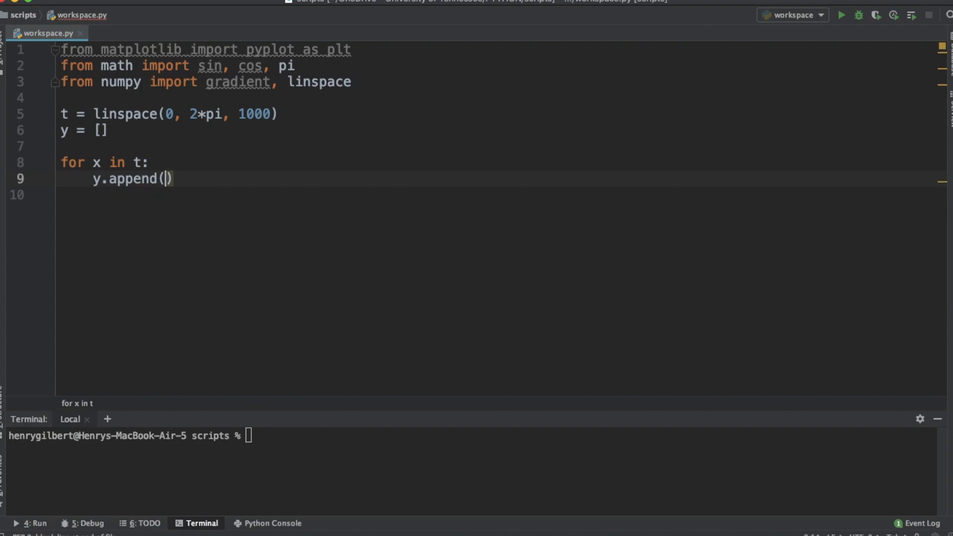
type("sin(x")
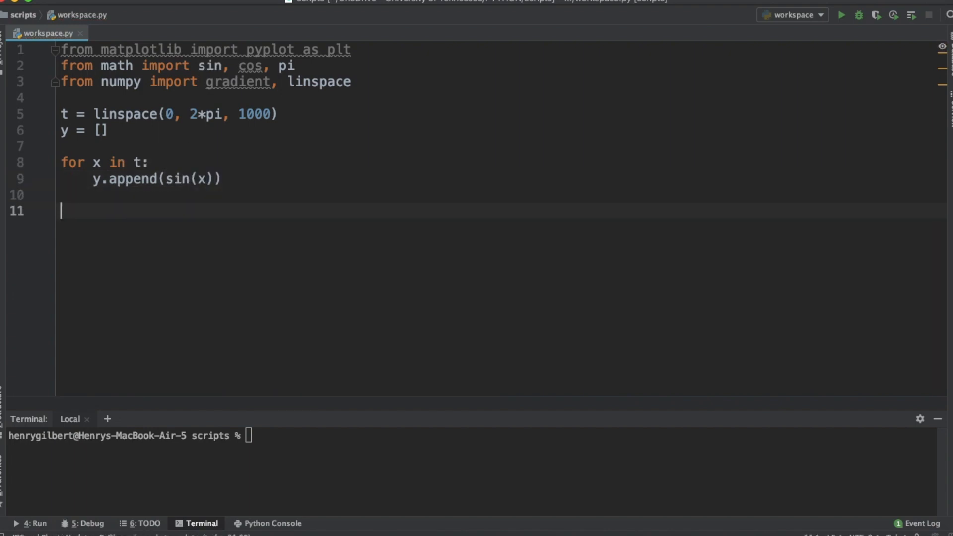
type("print(y)")
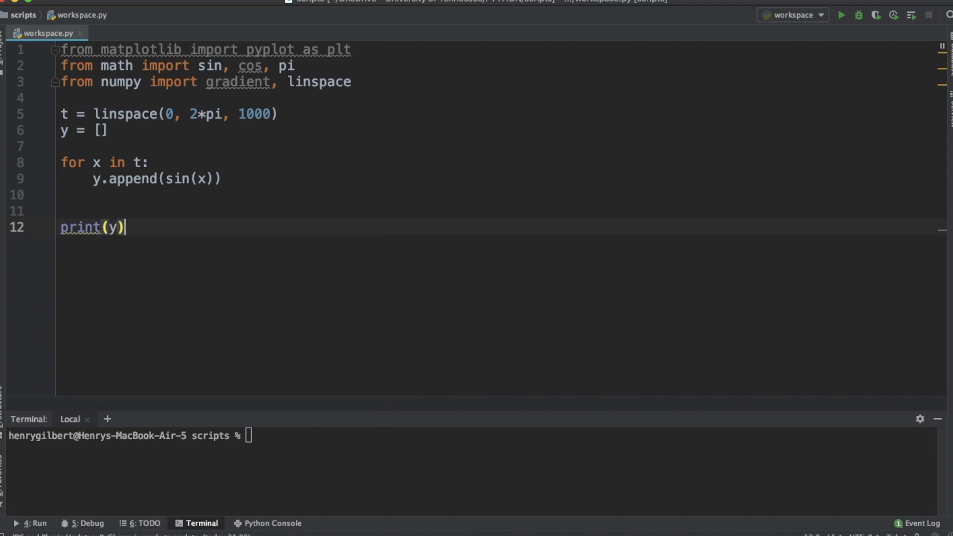
left_click(845, 15)
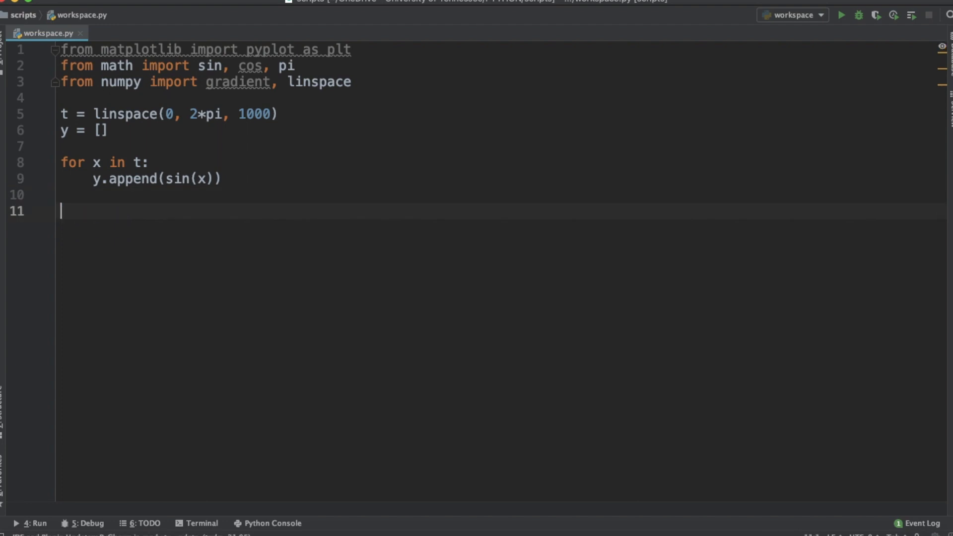
Add plt.plot(t, y), plt.show() and plt.grid(), running the script to view the curve.
key("enter")
type("p")
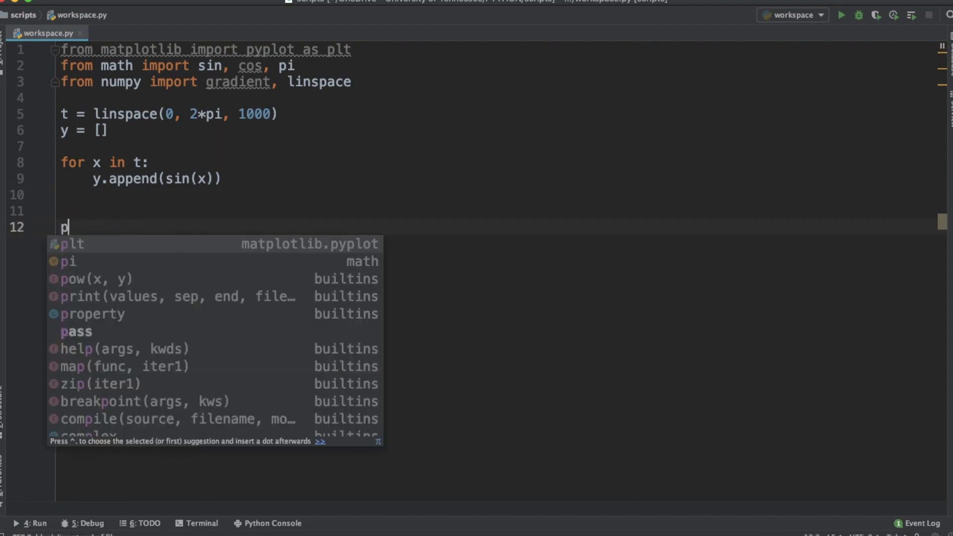
type("lt.plot(t,y")
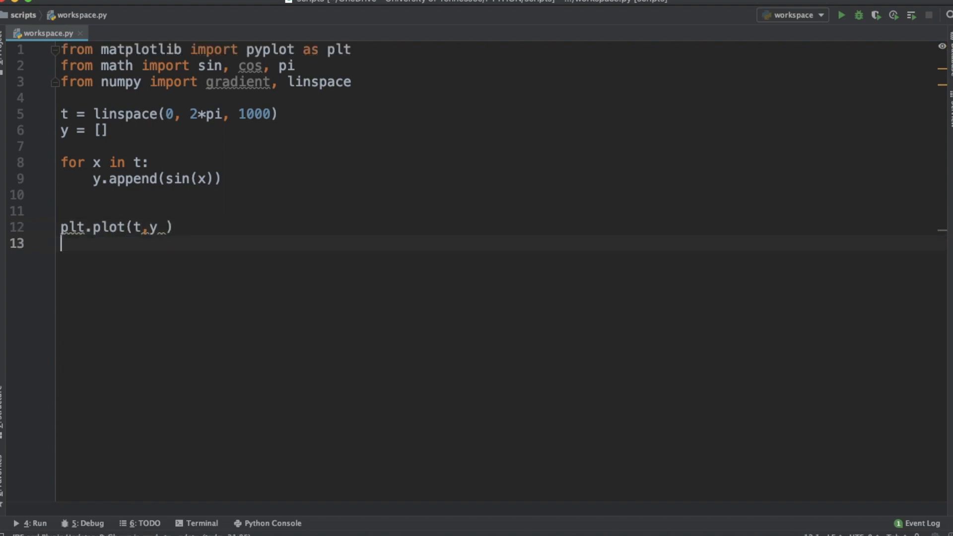
type("plt.show()")
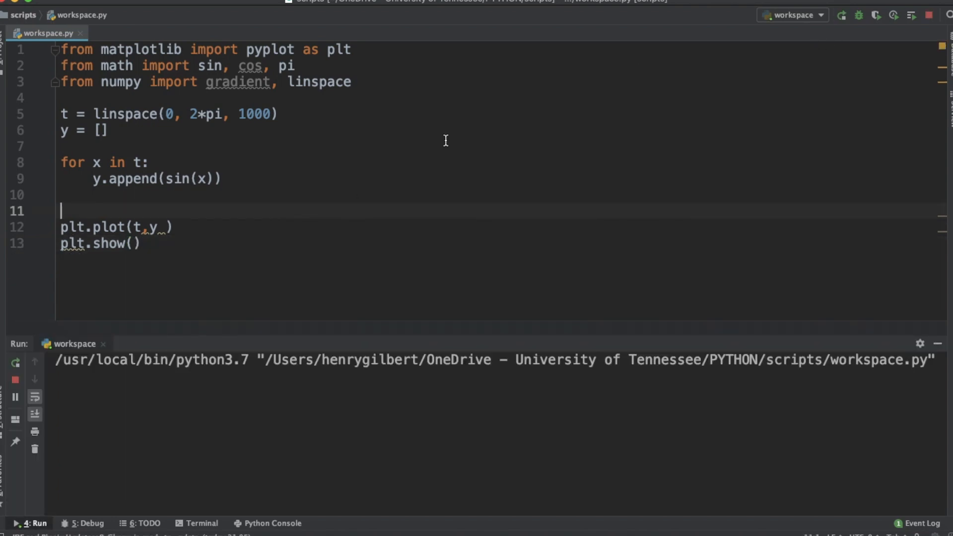
left_click(842, 16)
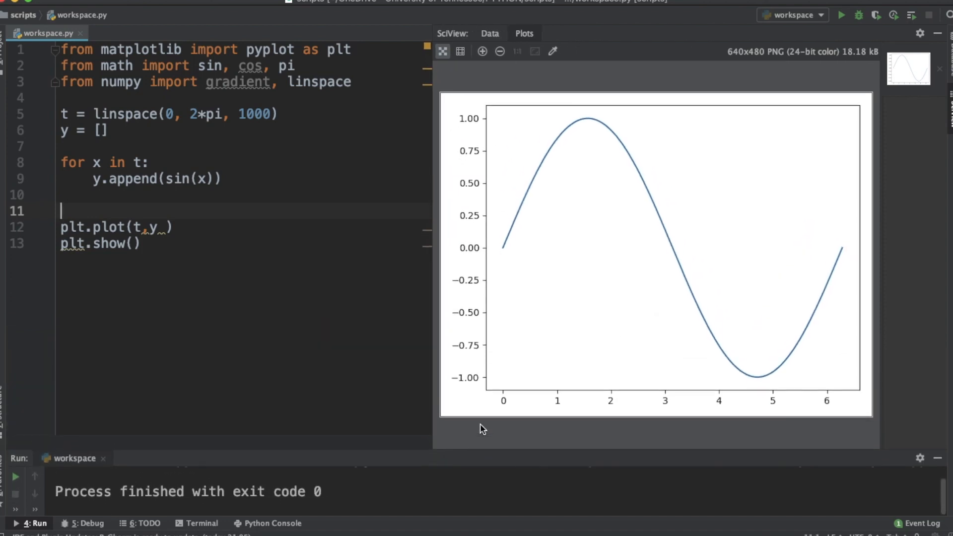
mouse_move(506, 261)
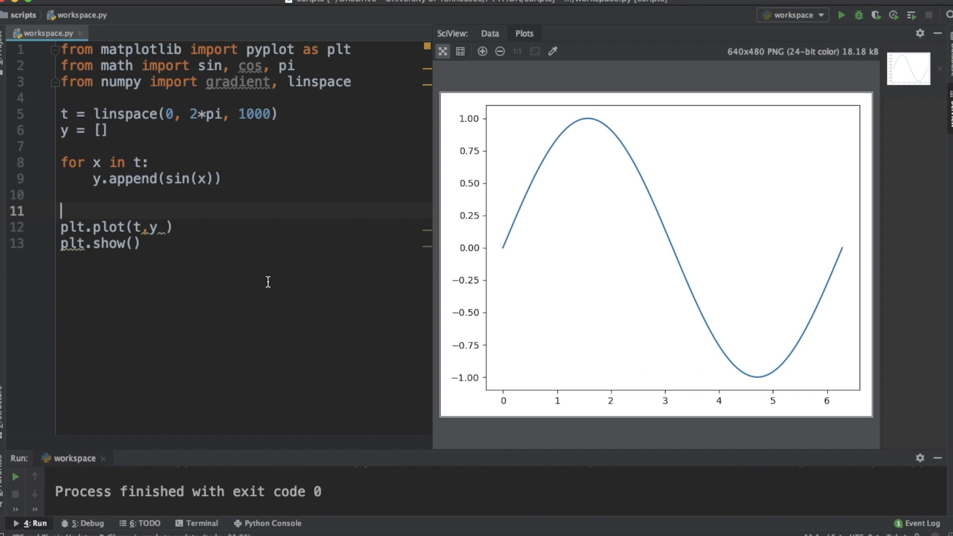
key("Enter")
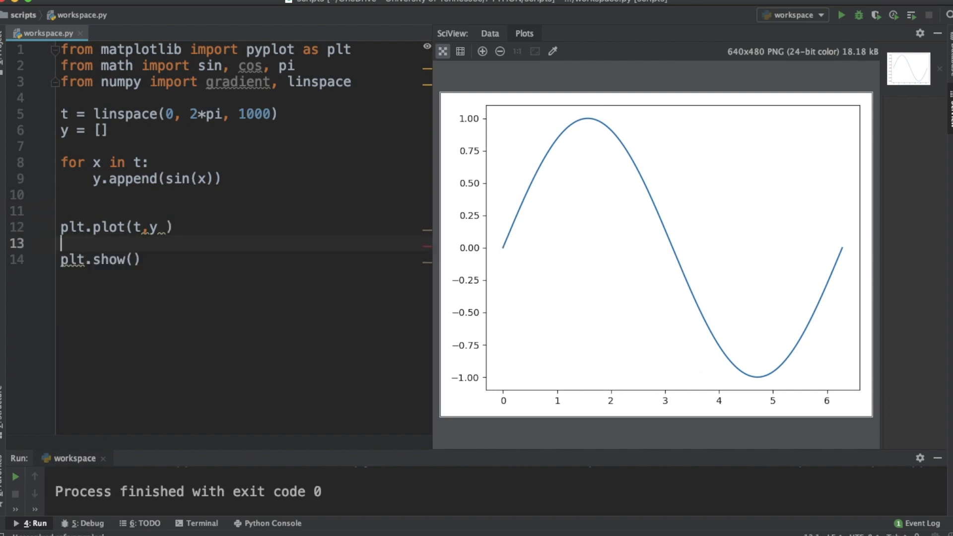
type("plt.grid()")
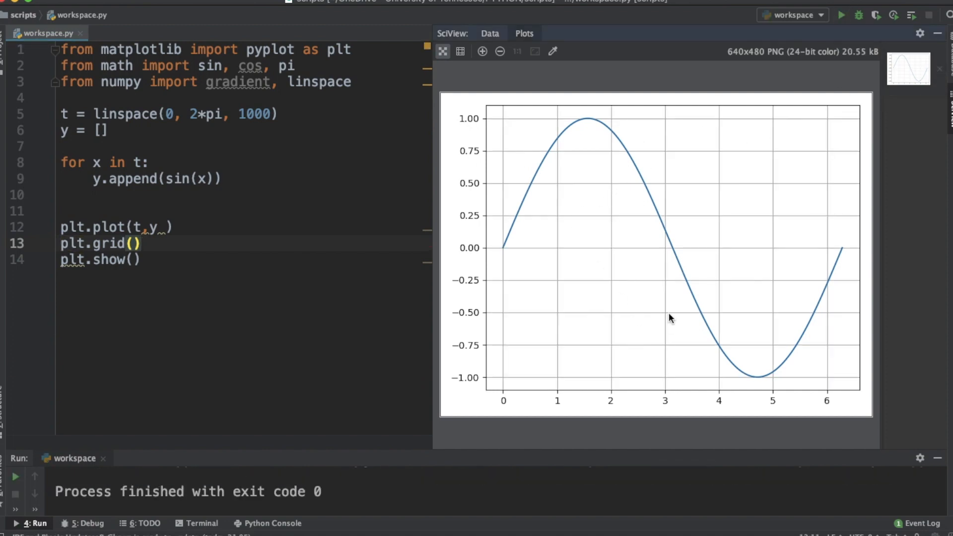
mouse_move(674, 255)
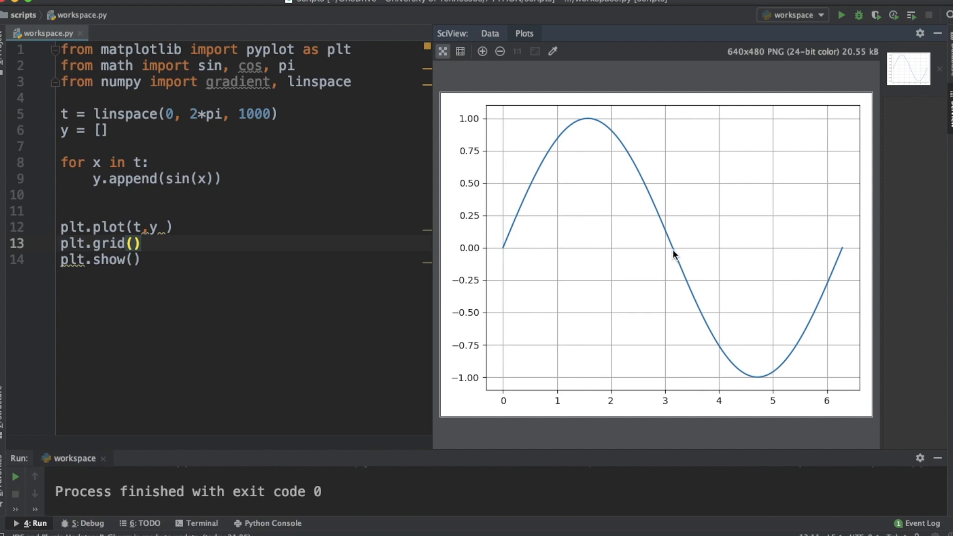
mouse_move(509, 250)
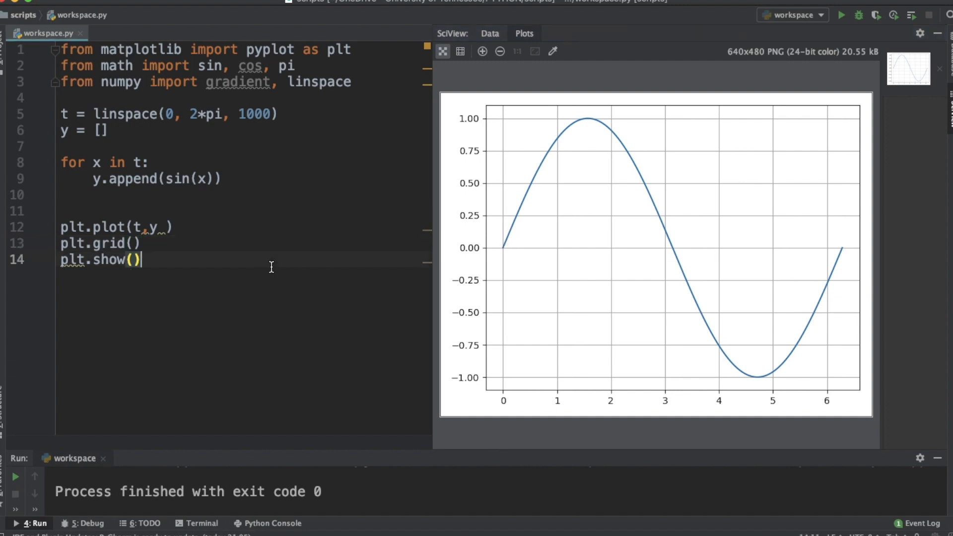
mouse_move(116, 191)
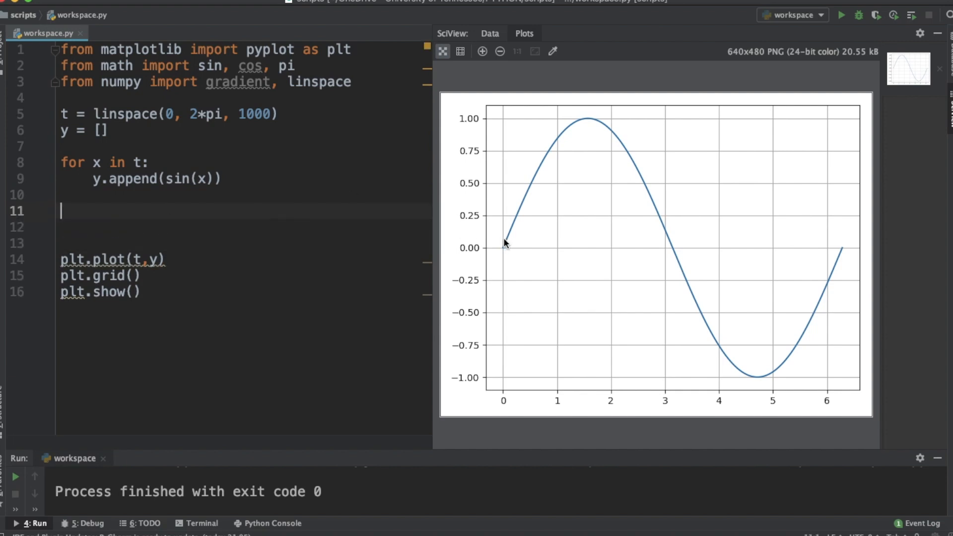
mouse_move(506, 252)
type("# t, t+1")
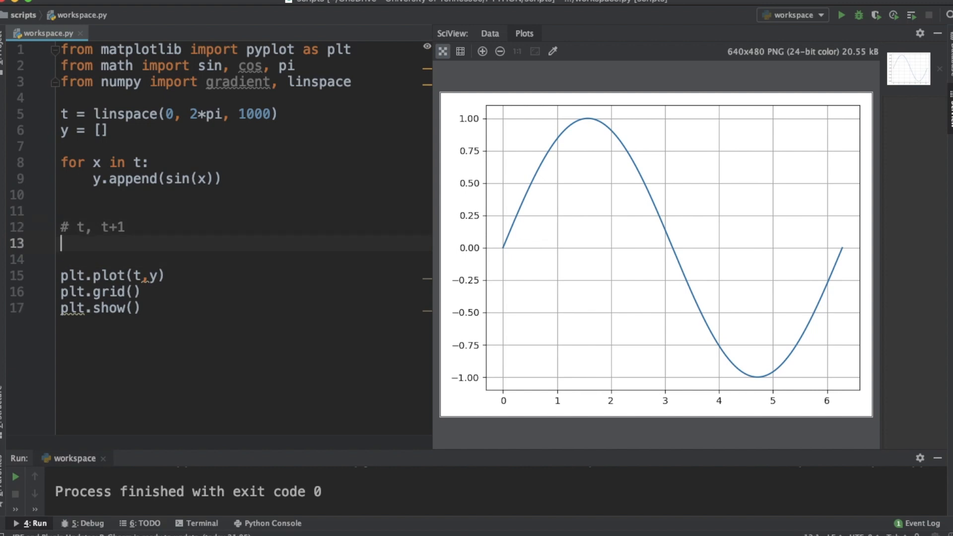
Sketch a difference-quotient formula, then select that line to rewrite it as 'dt = grad'.
type("(t")
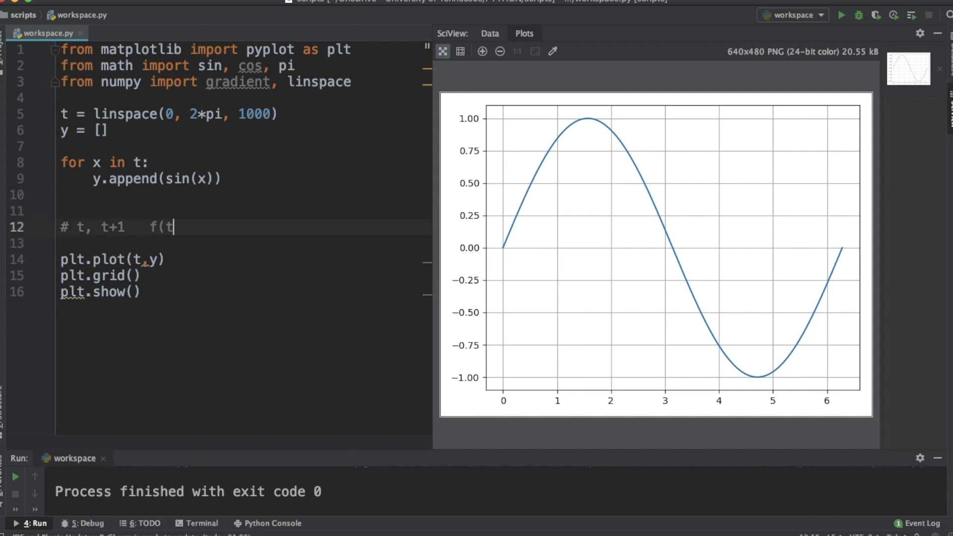
type("+1) -")
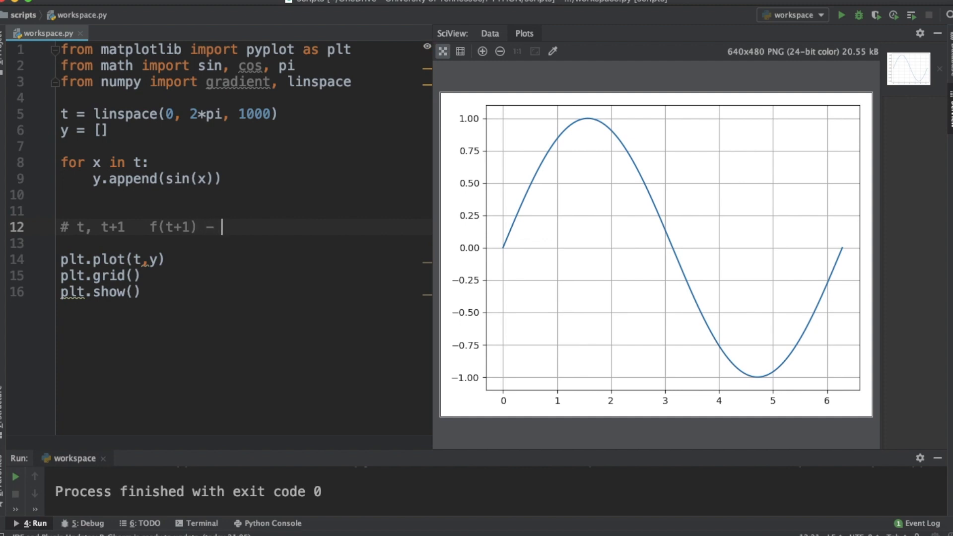
type("f(t) / dt")
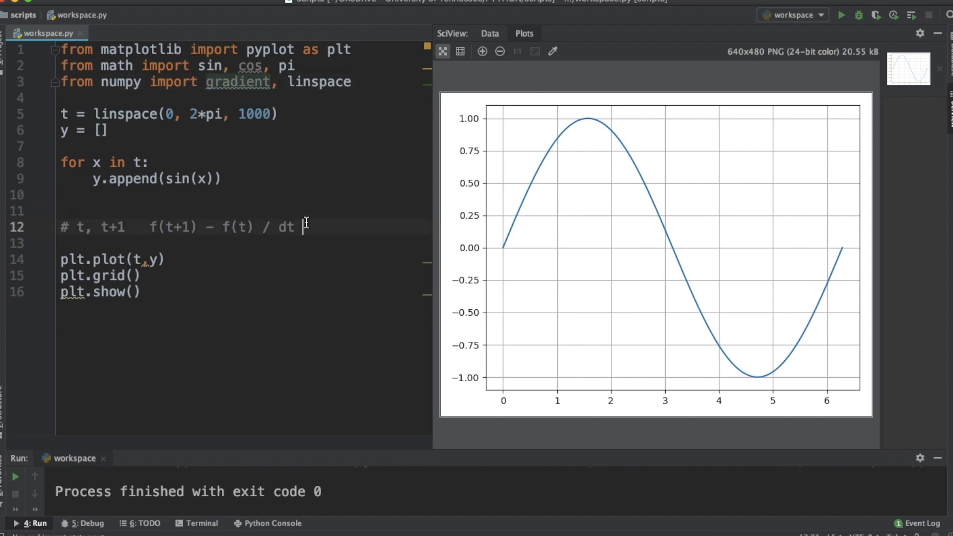
left_click_drag(100, 227, 303, 227)
type("dt = grad")
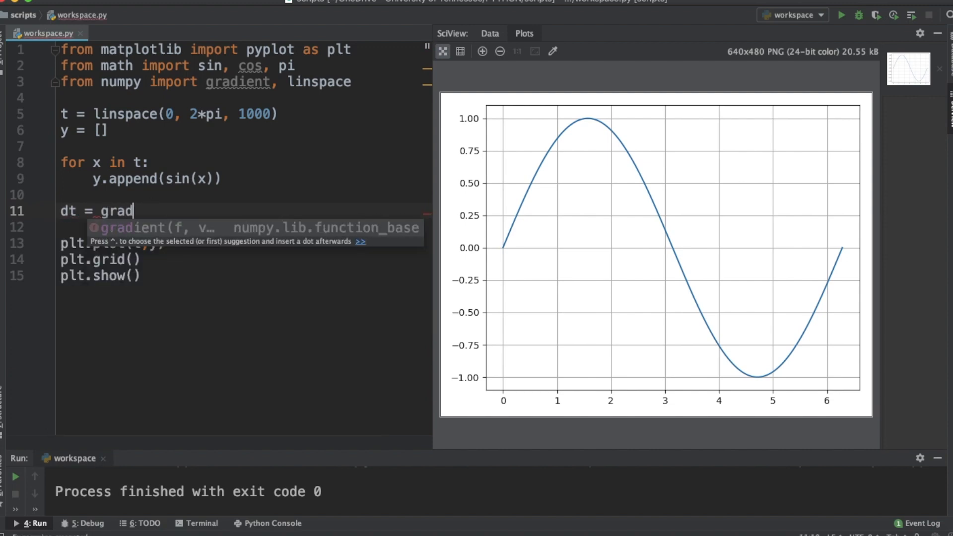
Accept gradient(y) for the derivative and add a print('') line.
key("Tab")
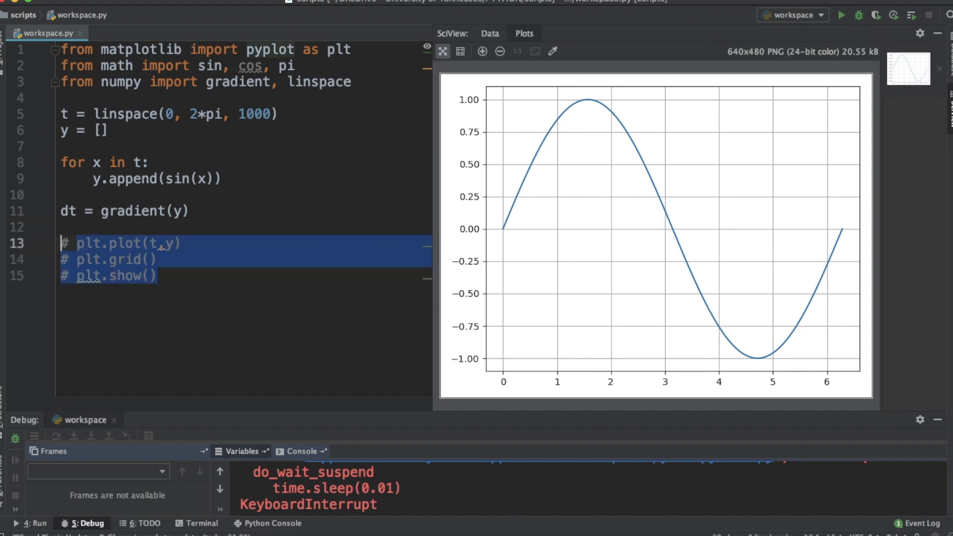
type("print()")
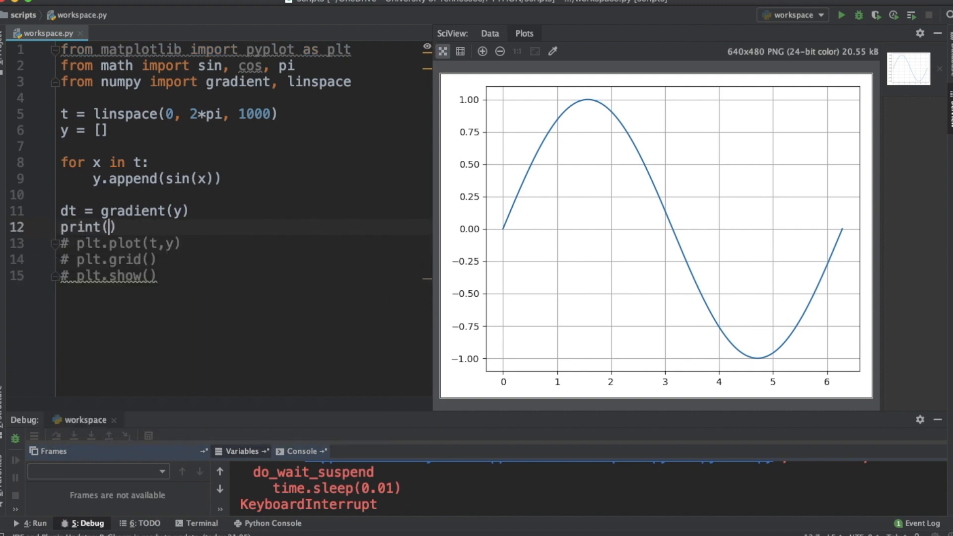
type("'")
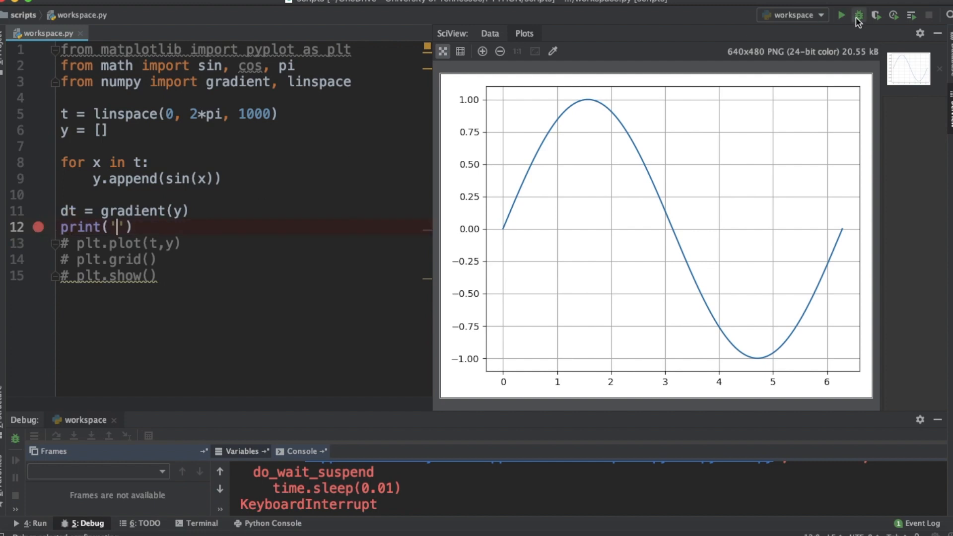
Debug the script, browse dt's 1000 values in Variables, then stop debugging.
left_click(859, 14)
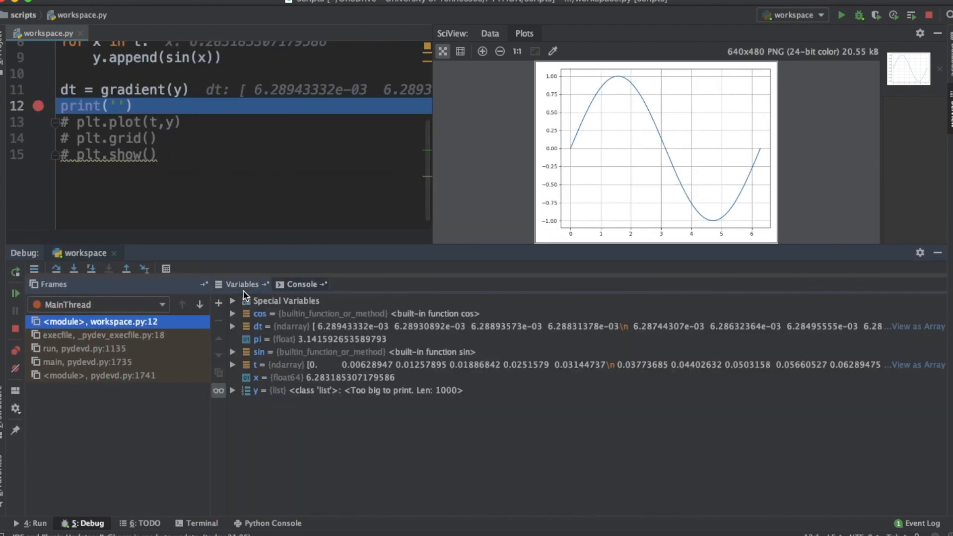
left_click(233, 326)
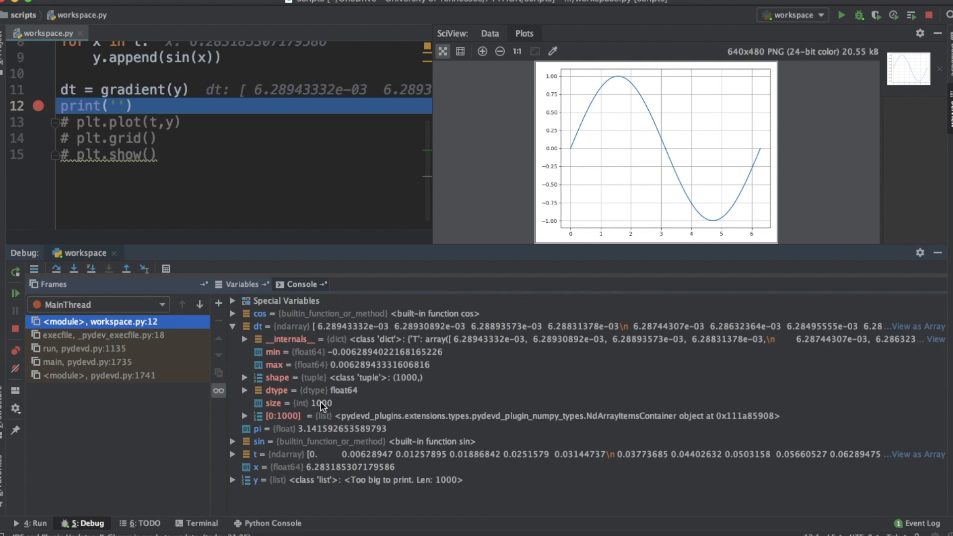
left_click(245, 416)
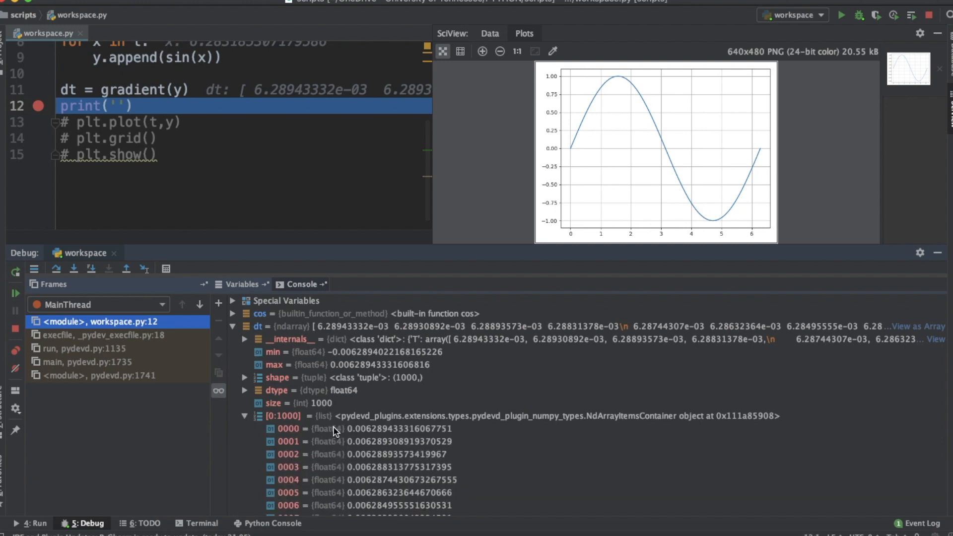
scroll("down", 3)
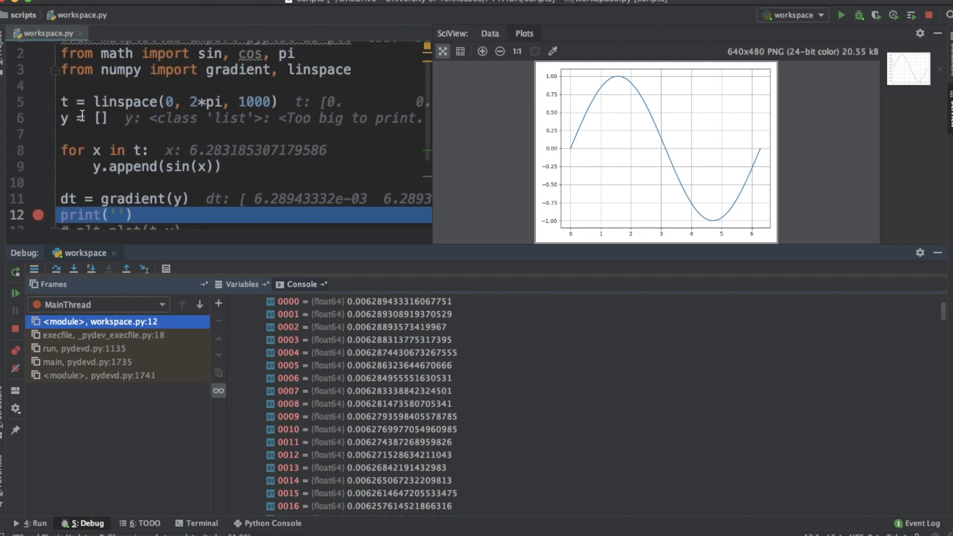
scroll("down", 3)
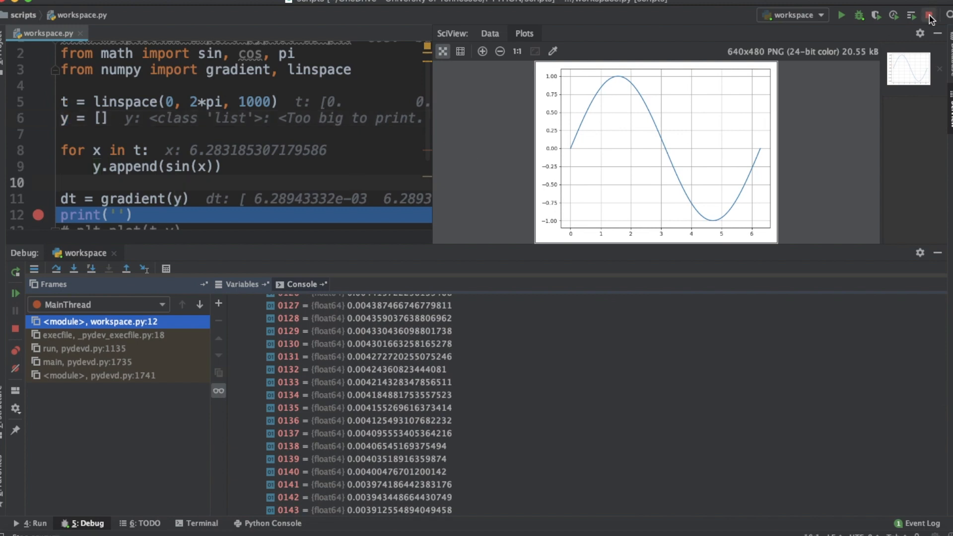
left_click(930, 14)
type("y")
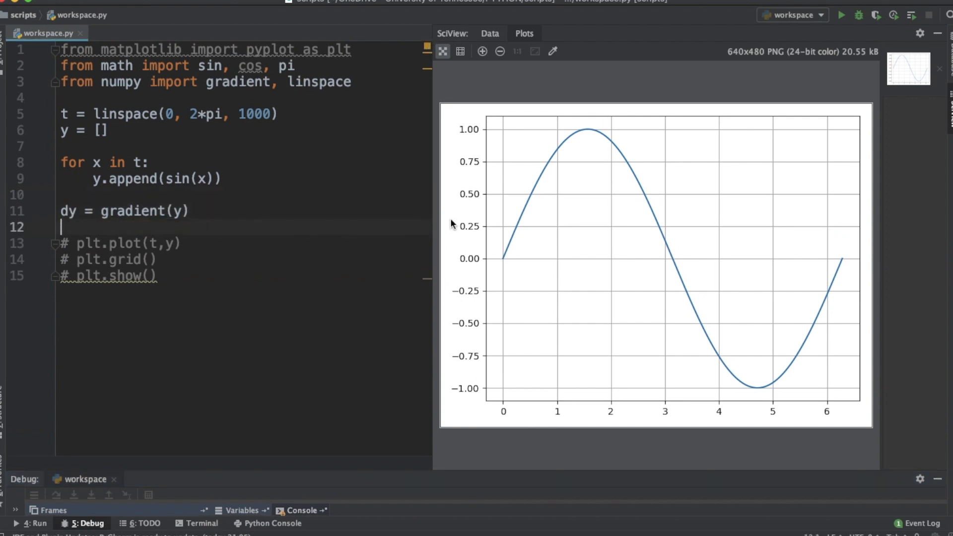
mouse_move(413, 159)
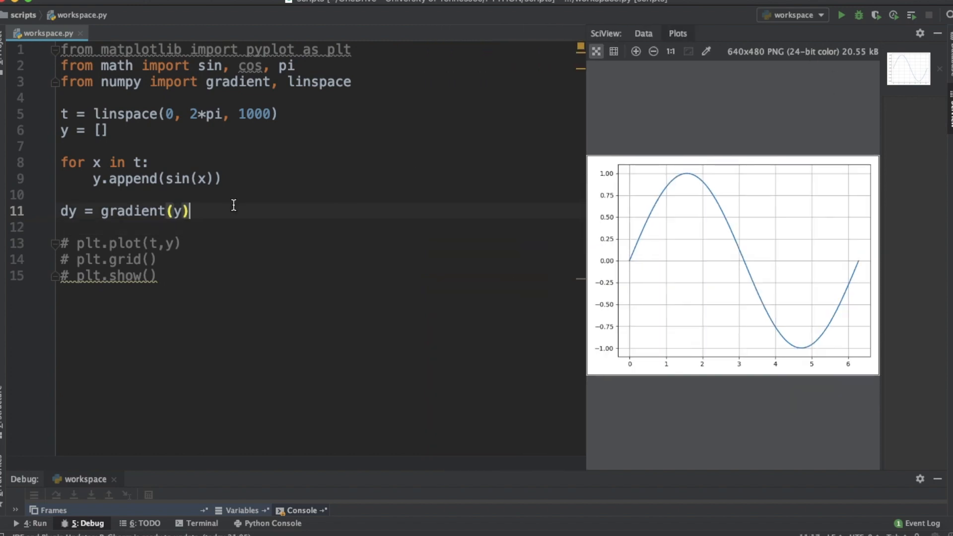
Add dt = gradient(t) and dydt = dy/dt below the dy line.
type("dt =")
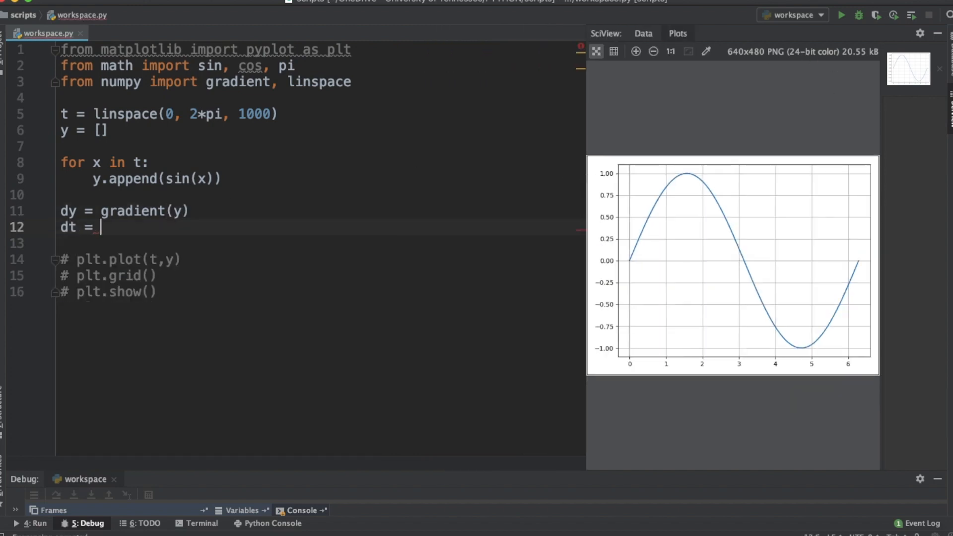
type("gradient()")
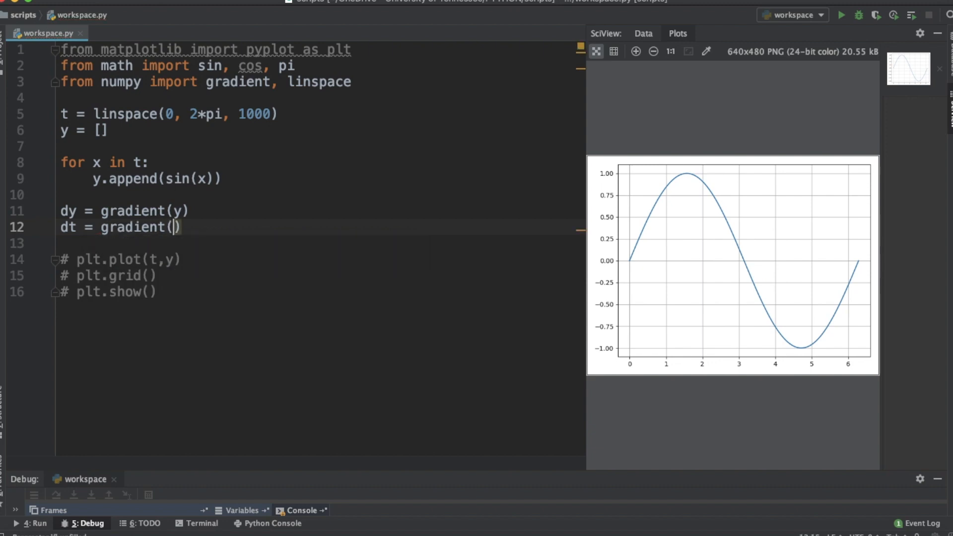
type("t")
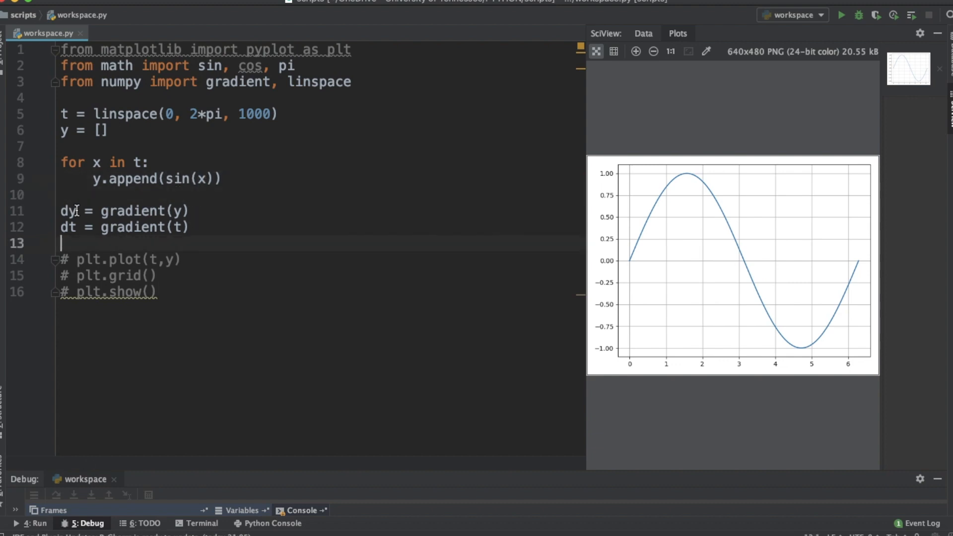
key("enter")
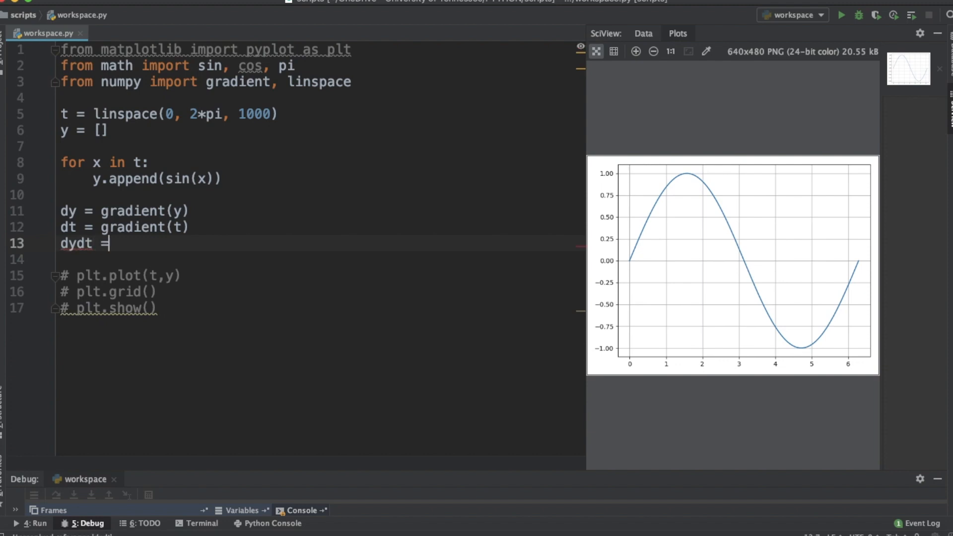
type("dy/dt")
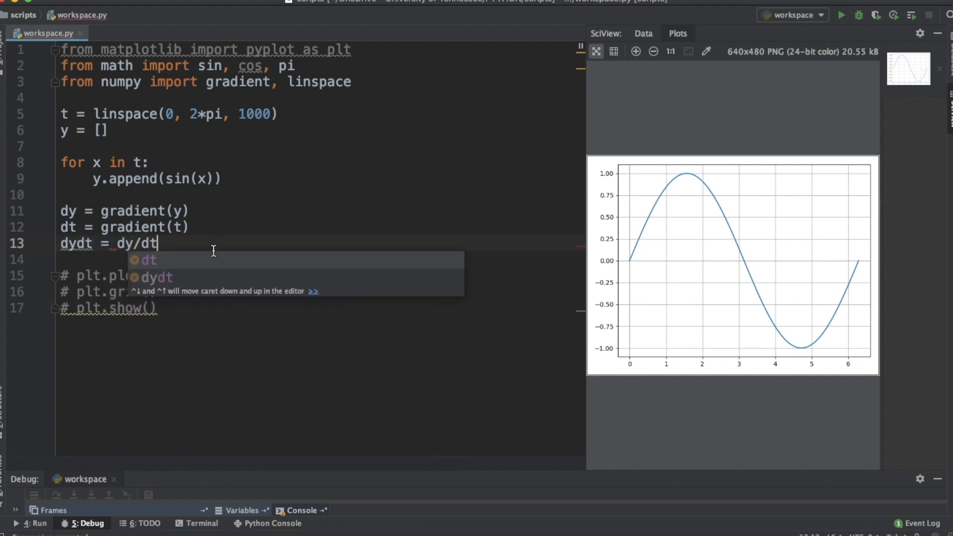
key("enter")
type("plt.plot(")
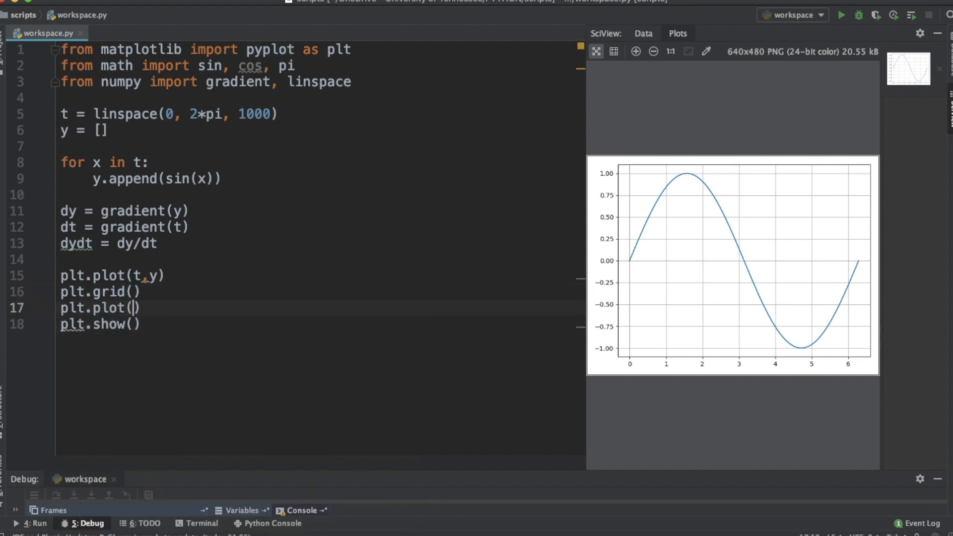
Add a plt.plot(t, dydt) call for the derivative.
type("t,")
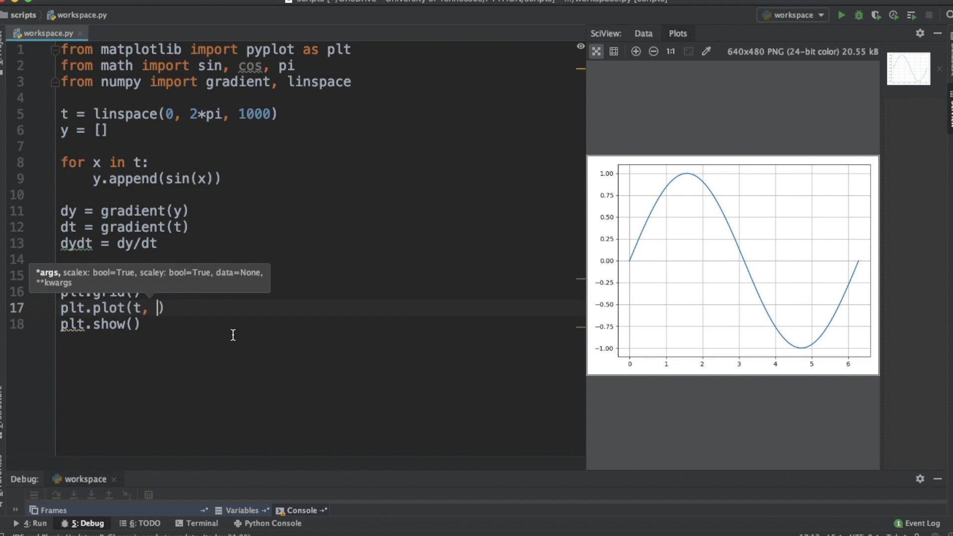
type("d")
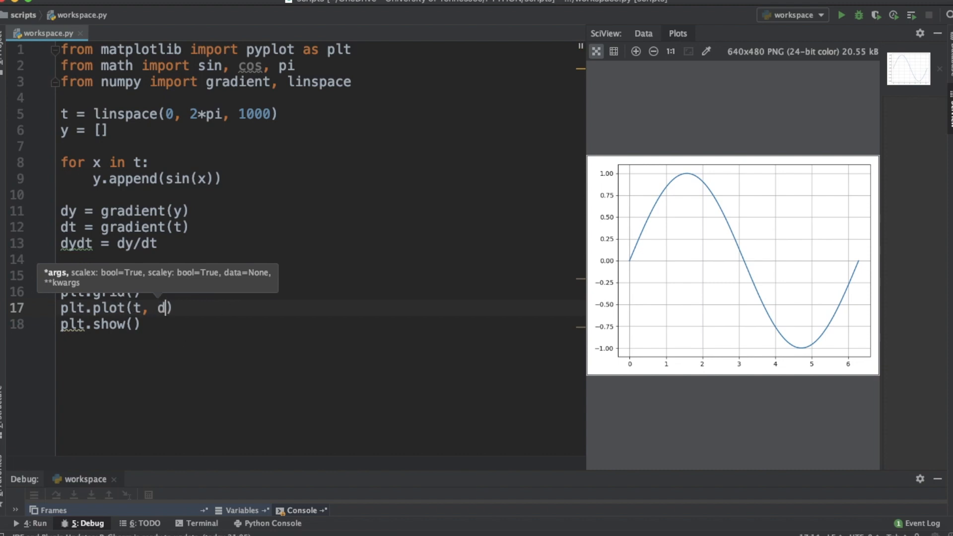
type("ydt)")
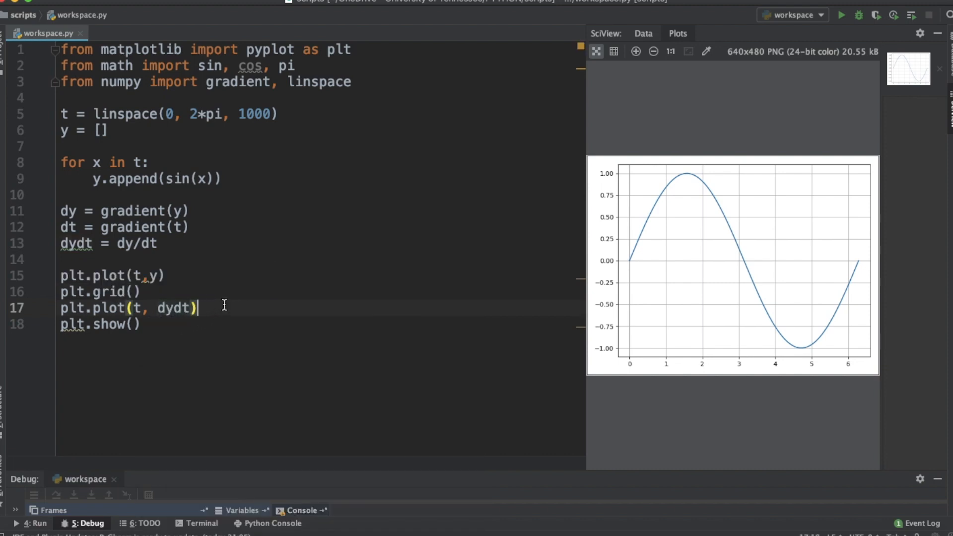
Label the axes with plt.xlabel("t (radians)") and plt.ylabel("y").
type("plt")
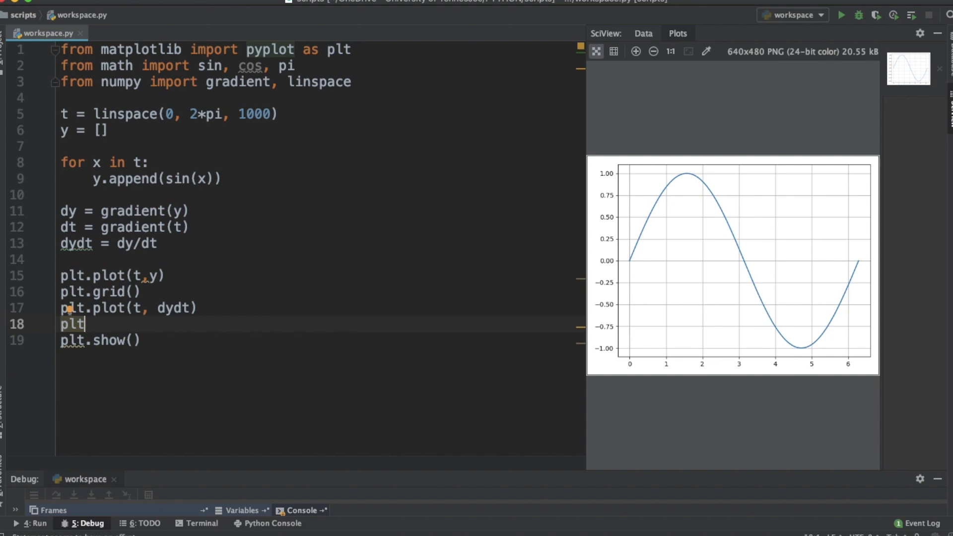
type("x")
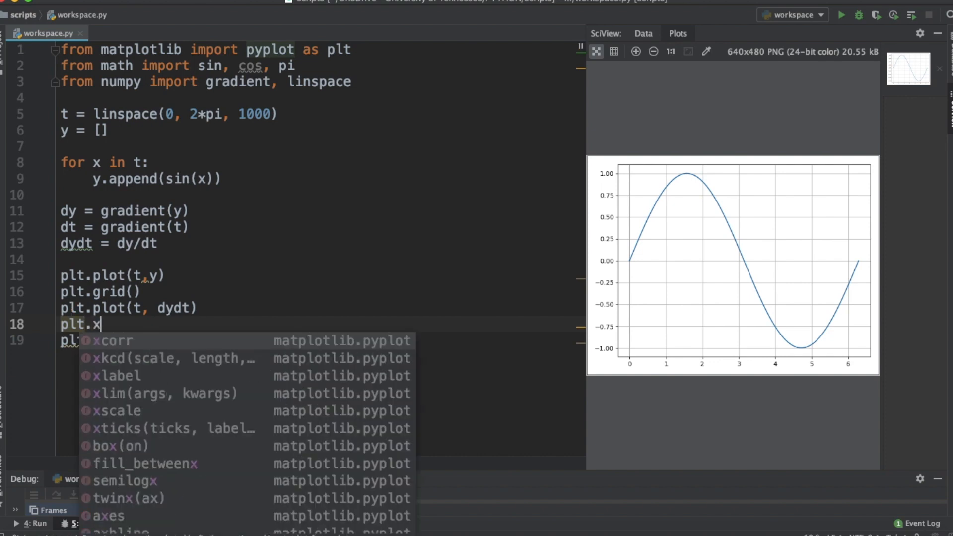
left_click(122, 376)
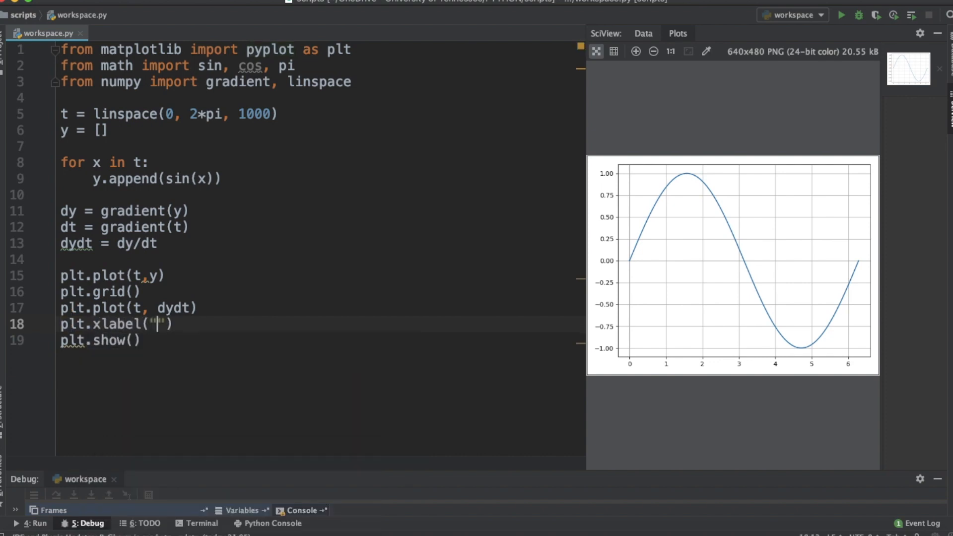
type("t (r")
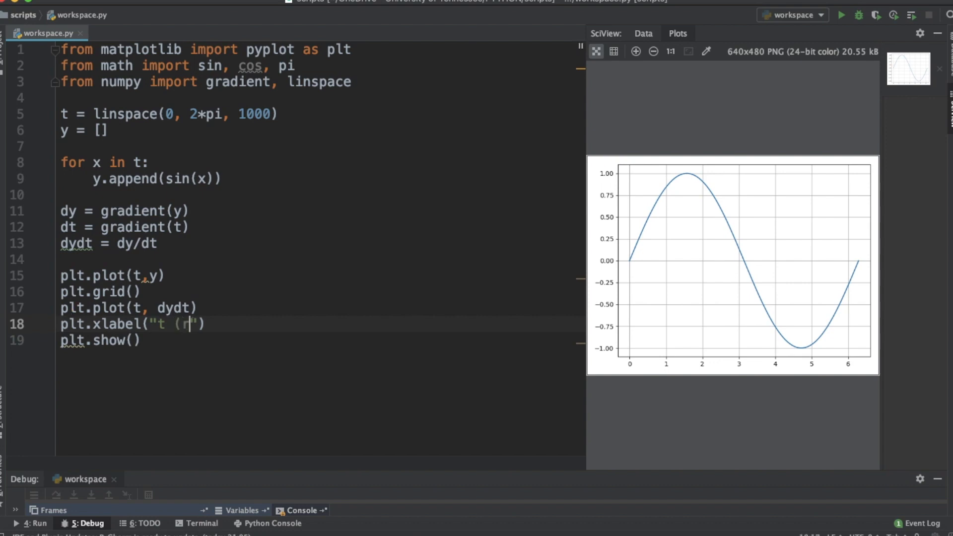
type("adians)\"")
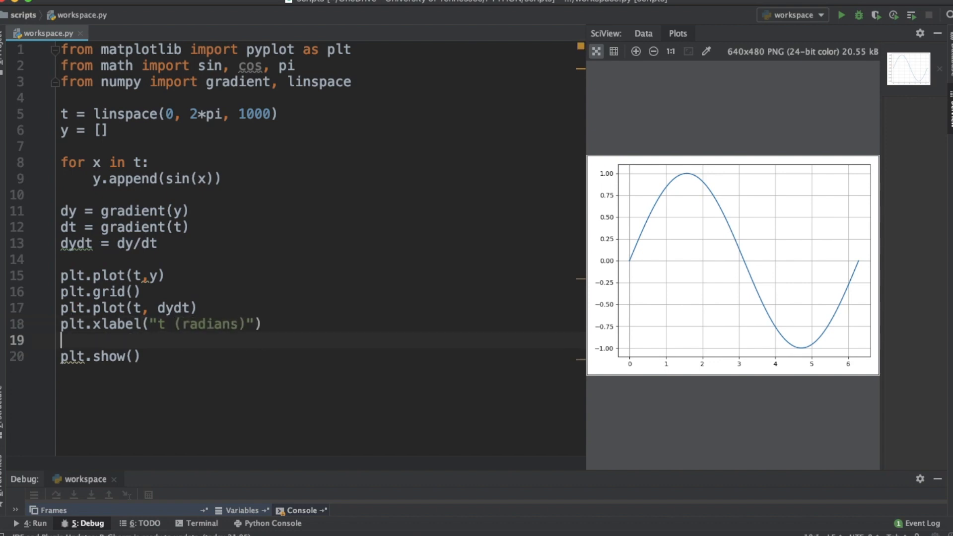
type("plt.ylabel(\" \"")
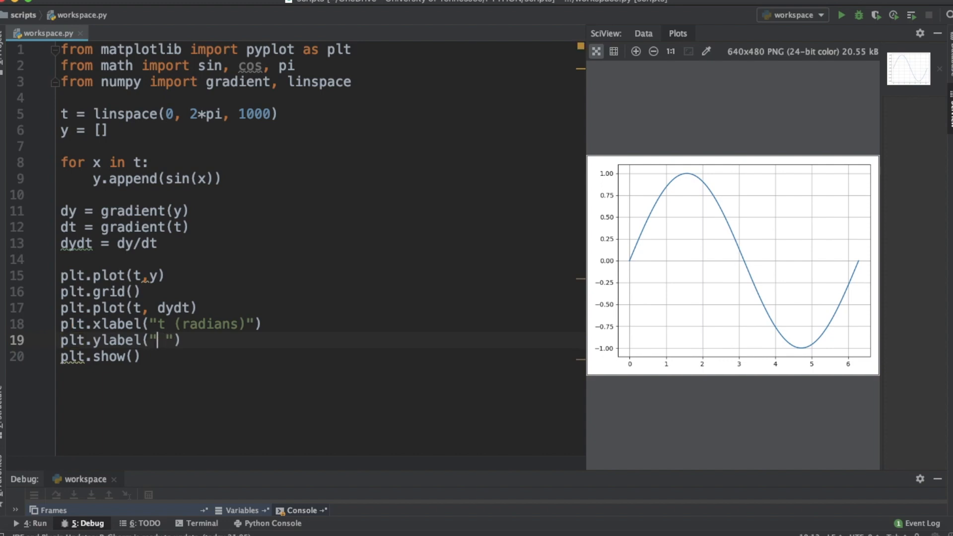
type("y")
left_click(320, 276)
type(", ")
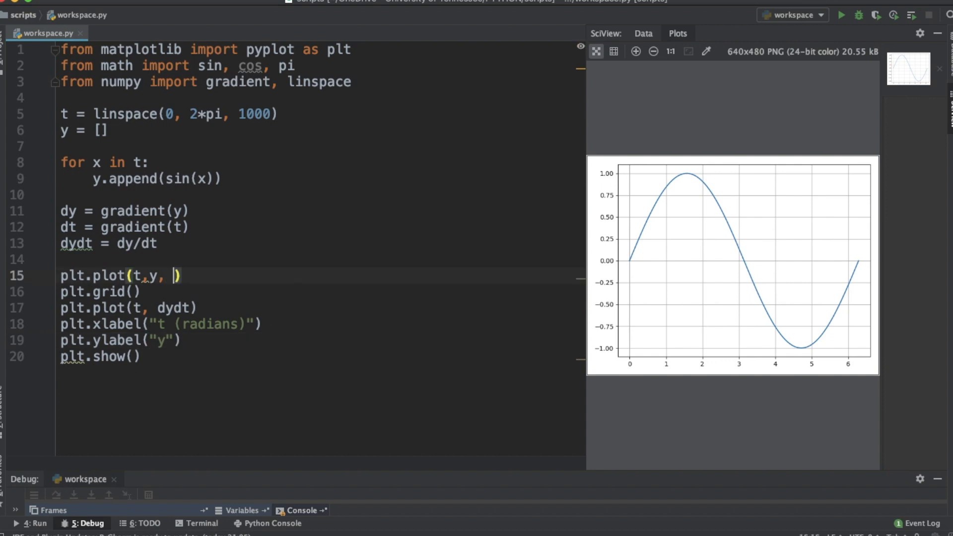
Give the plots labels "Function" and "Derivative" and add plt.legend() before plt.show().
type("label=\"Fu\"")
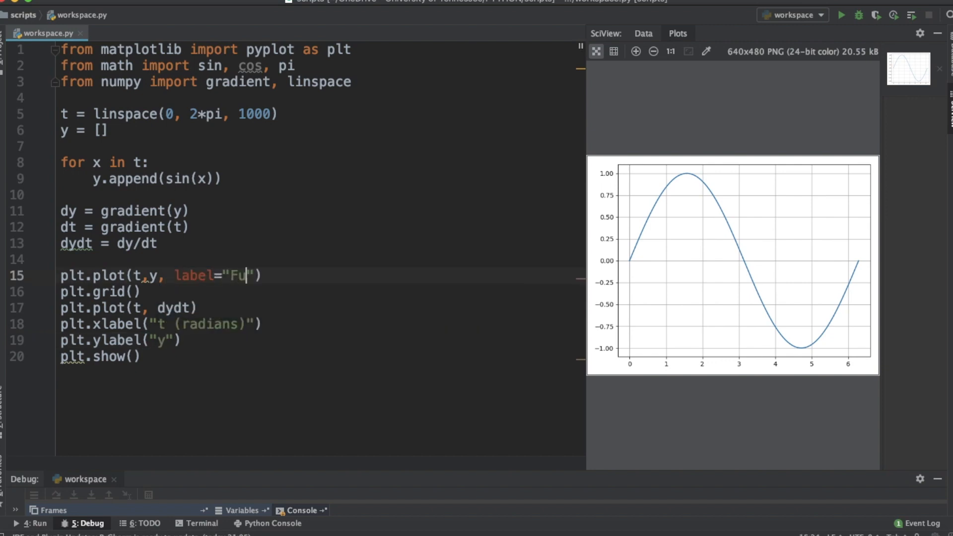
type("nction")
left_click(321, 308)
type(", l")
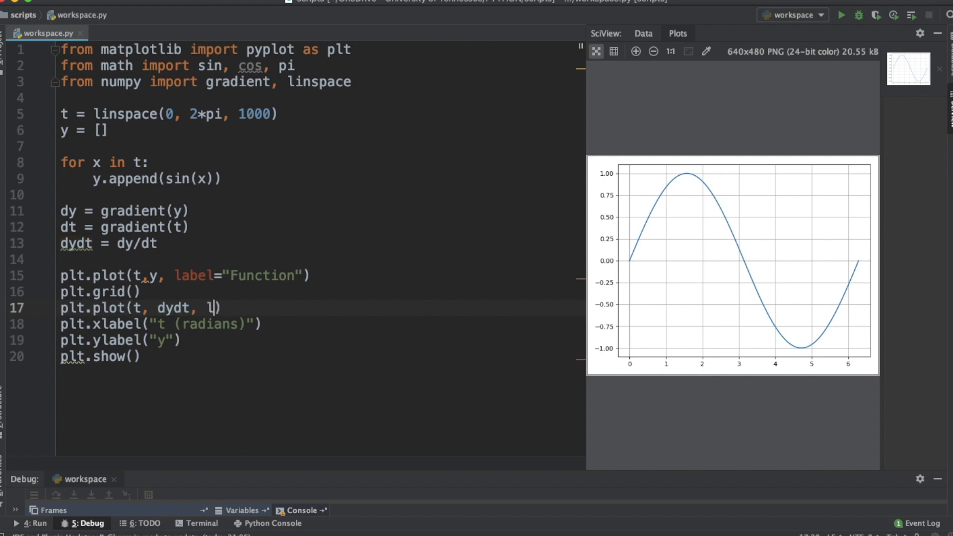
type("abel=\"Derivative")
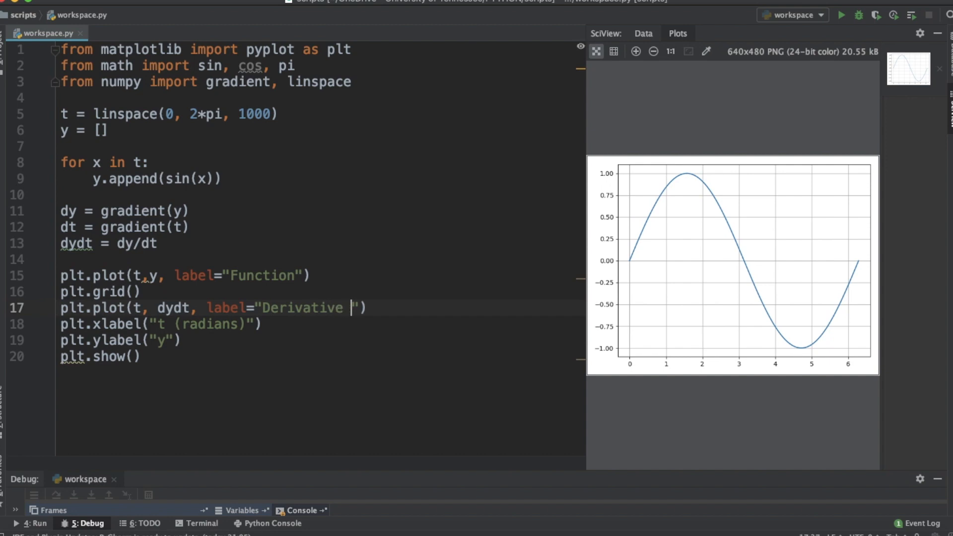
type("plt.legend()")
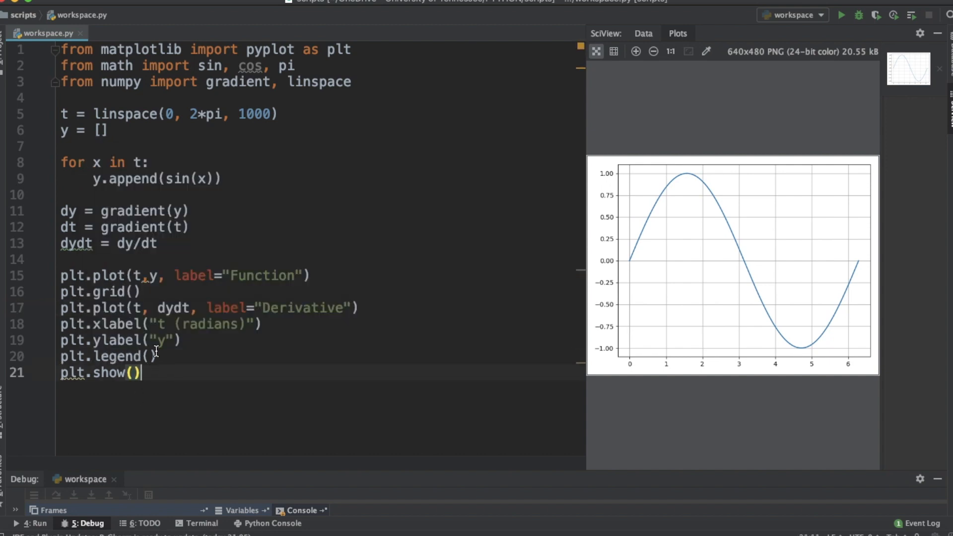
Run the script and widen the SciView plot panel by dragging its left edge.
left_click(841, 16)
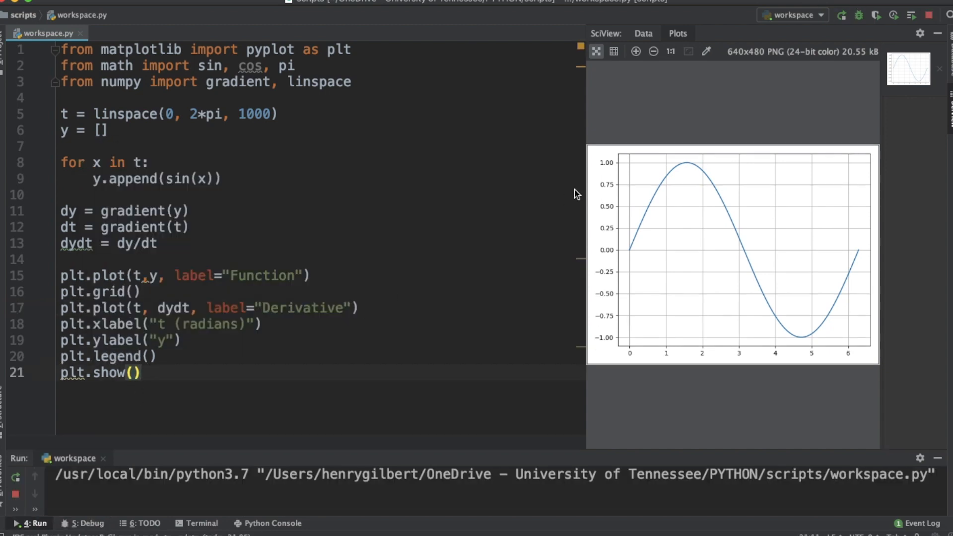
left_click(840, 16)
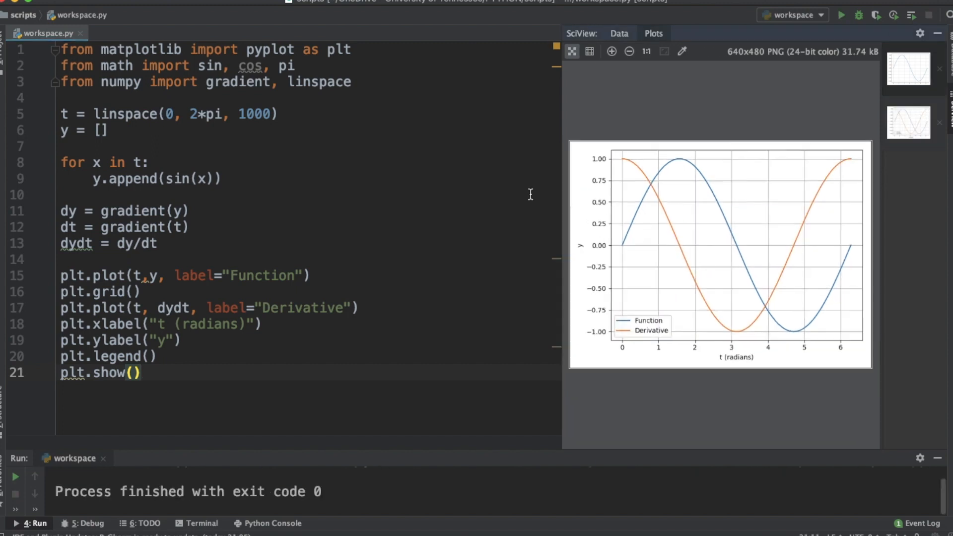
left_click_drag(560, 244, 411, 243)
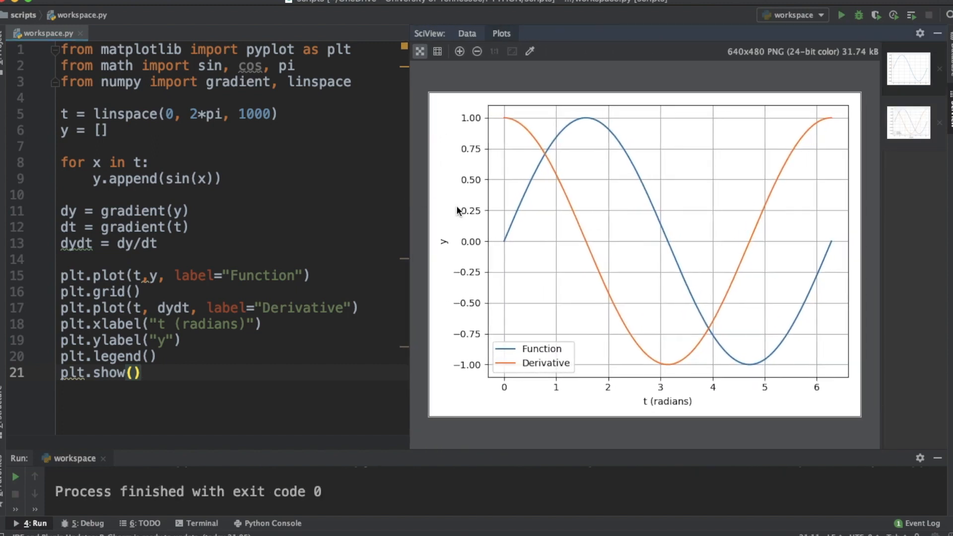
mouse_move(524, 196)
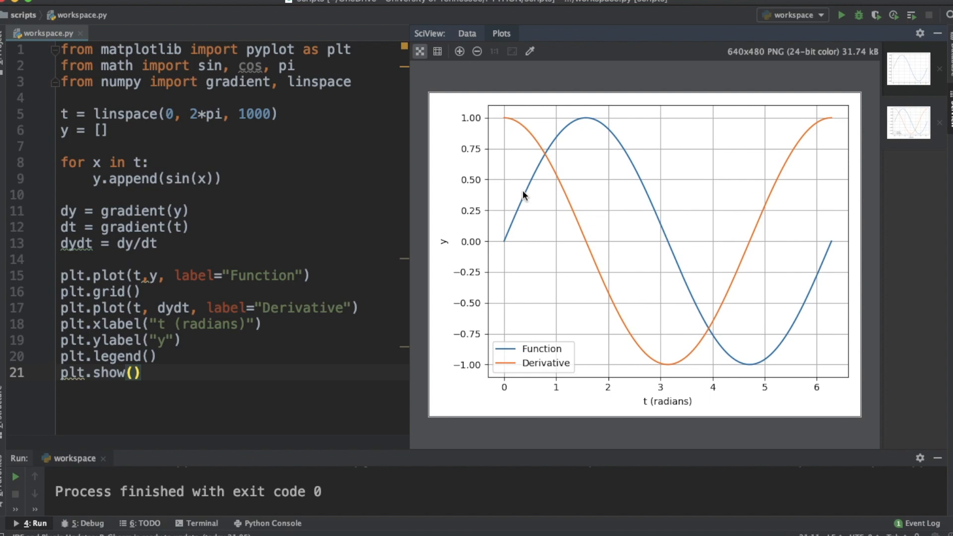
mouse_move(507, 196)
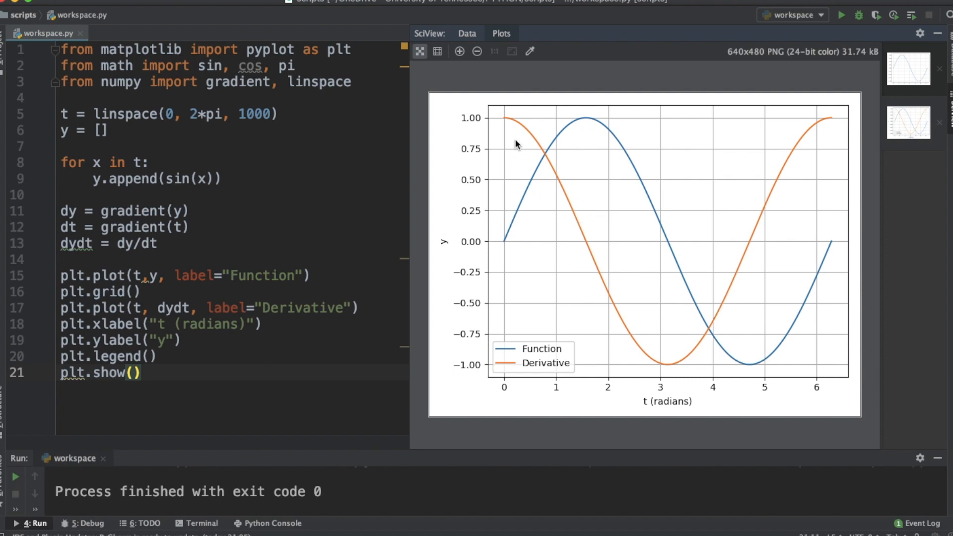
mouse_move(501, 113)
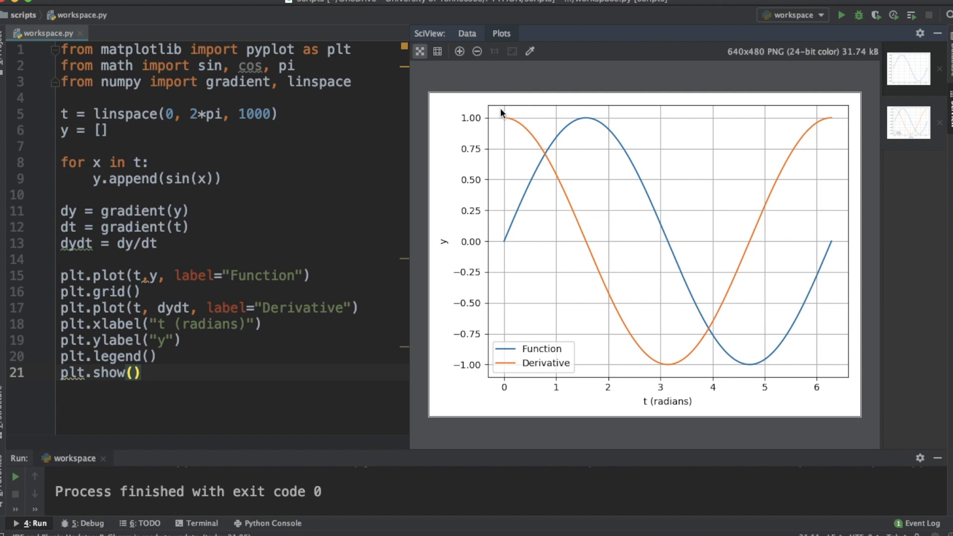
mouse_move(505, 401)
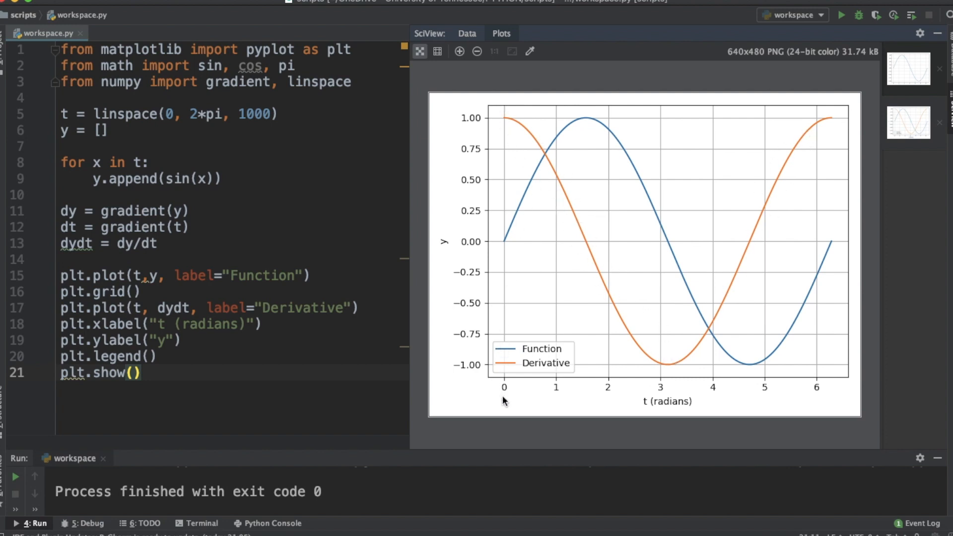
mouse_move(649, 376)
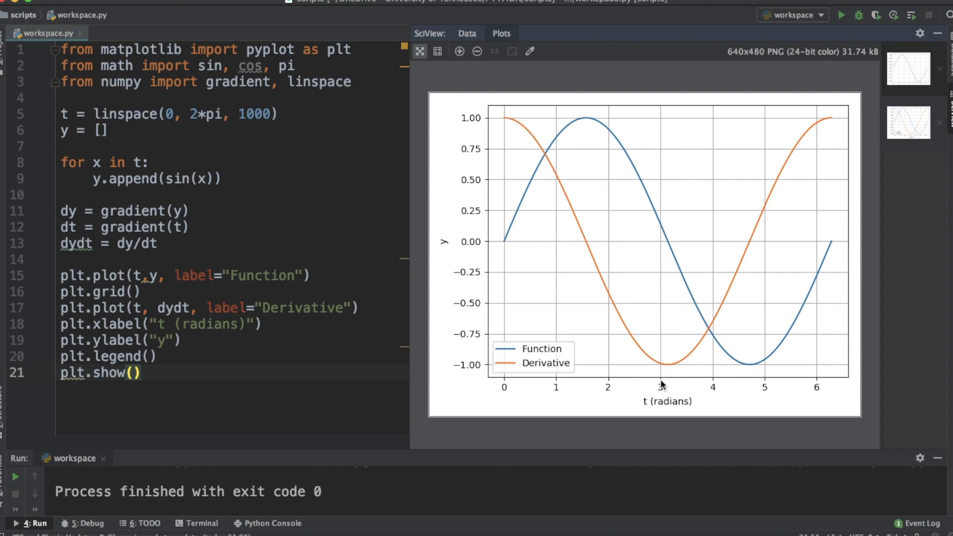
mouse_move(667, 370)
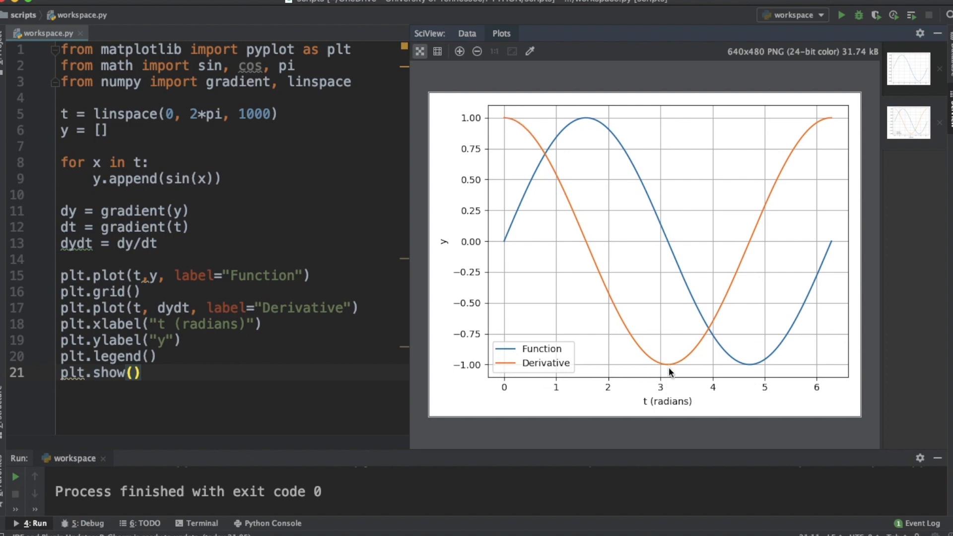
mouse_move(827, 140)
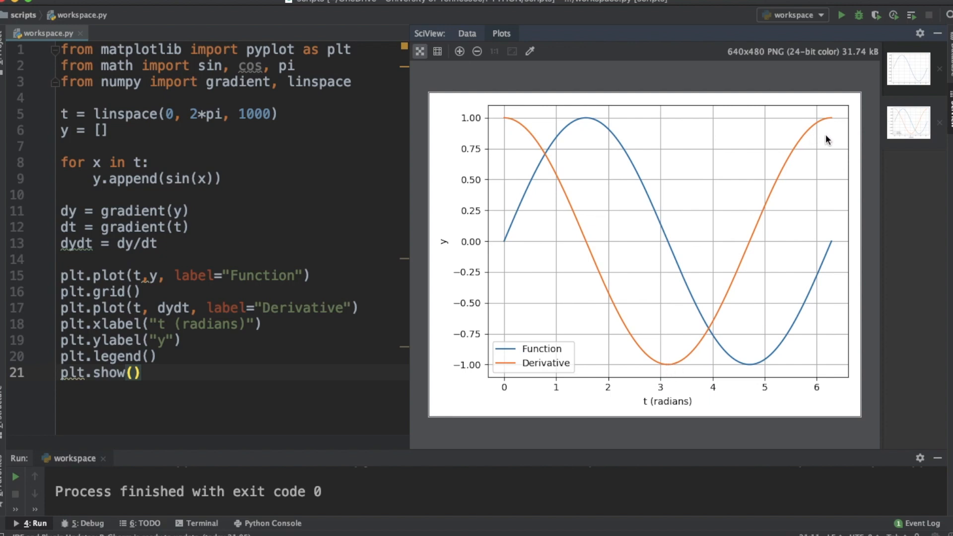
mouse_move(543, 139)
type("co")
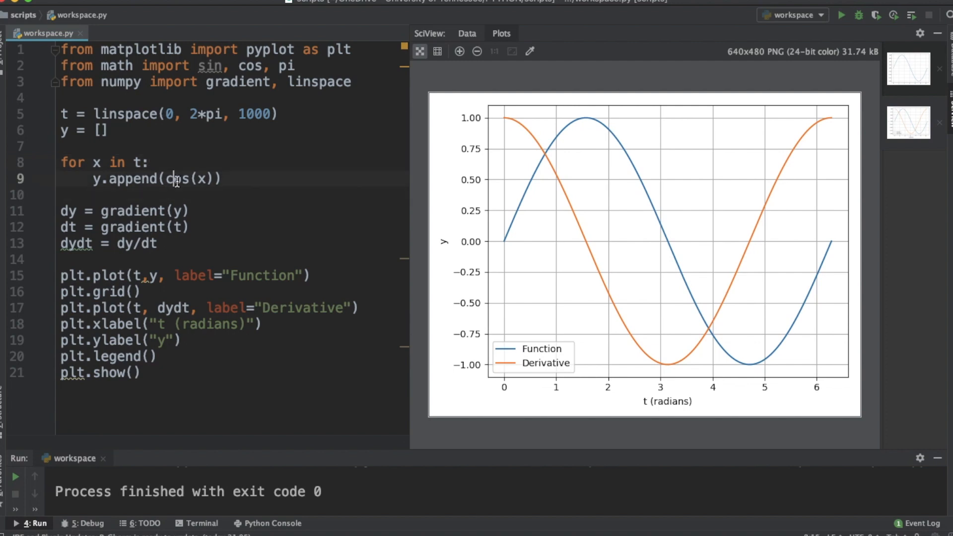
Rerun the cos(x) version to redraw cosine and its derivative in SciView.
left_click(841, 16)
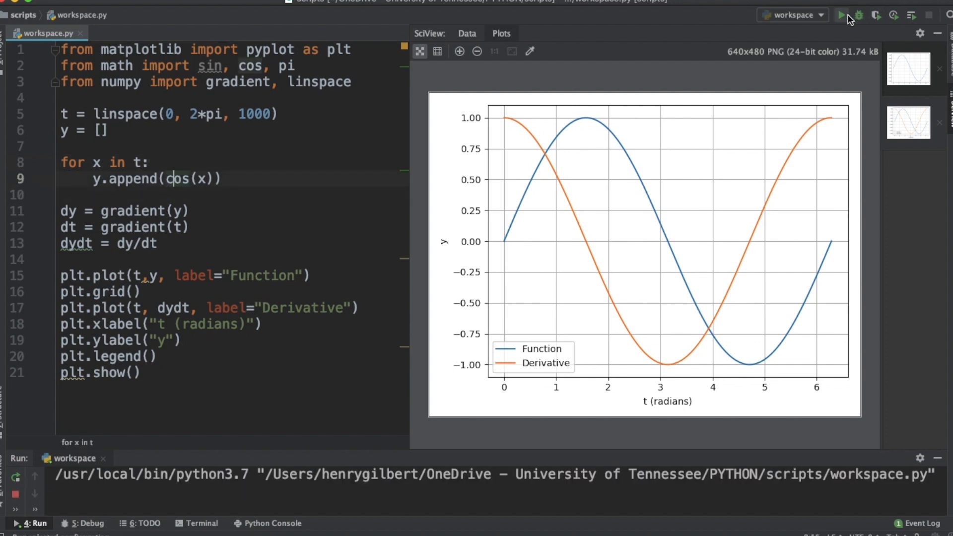
left_click(842, 14)
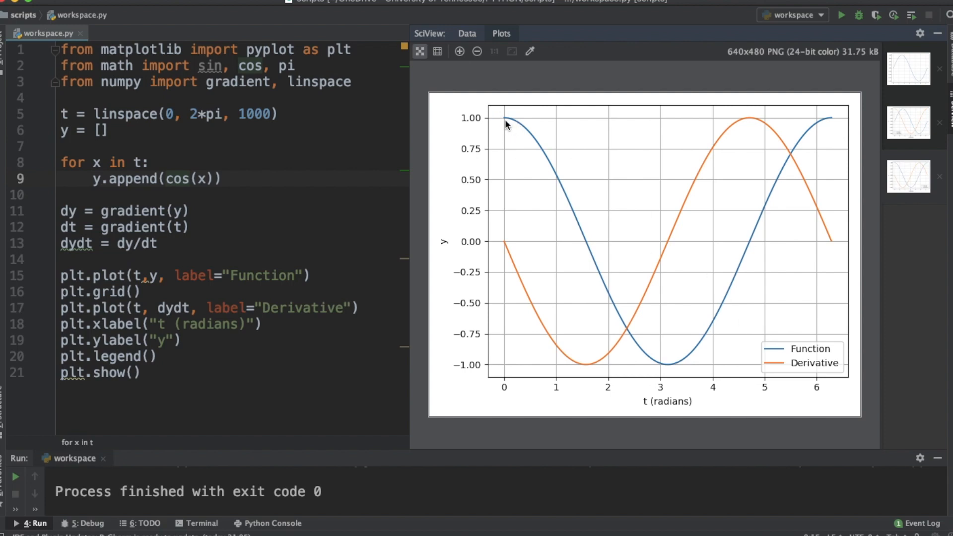
mouse_move(514, 251)
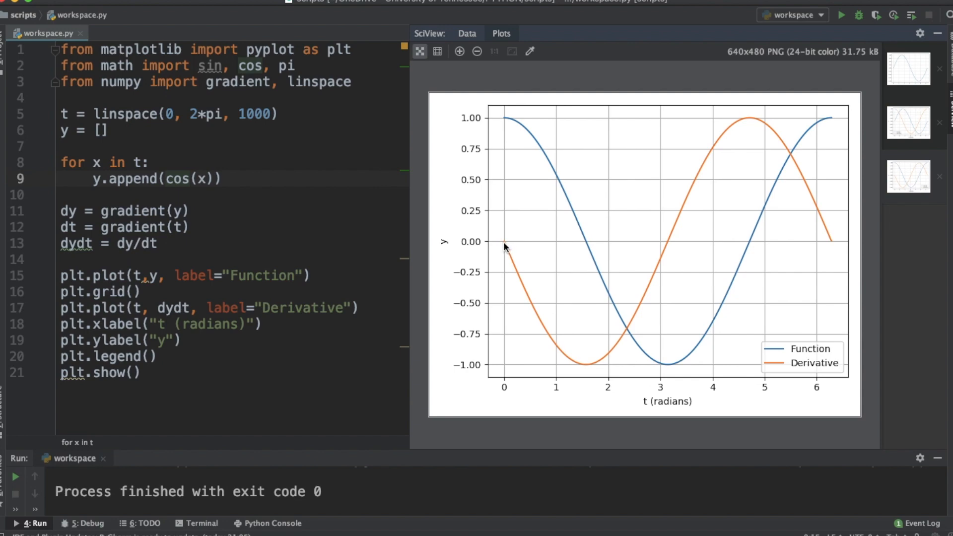
mouse_move(737, 246)
type("var =")
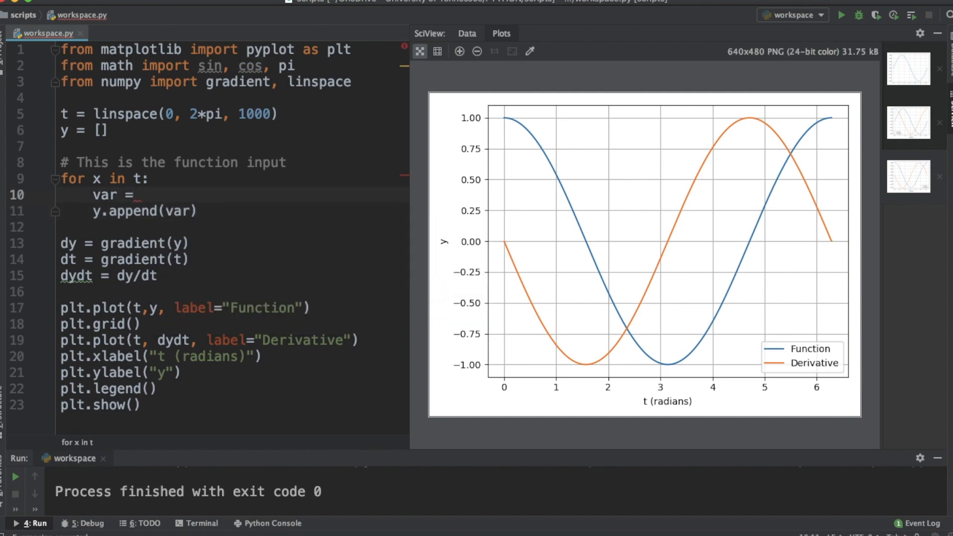
Set var to 3*pow(x, 2) and rerun to plot the parabola with its derivative.
type("3*")
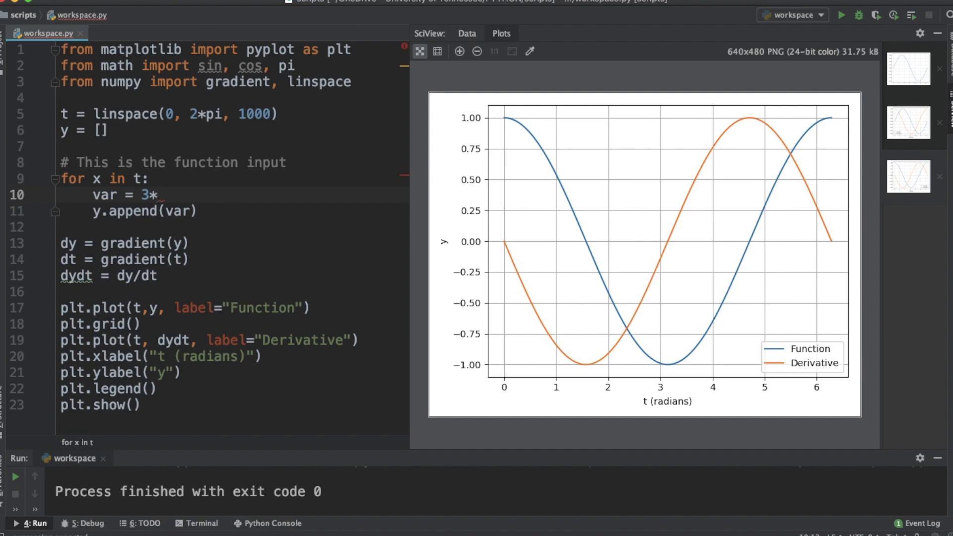
type("pow")
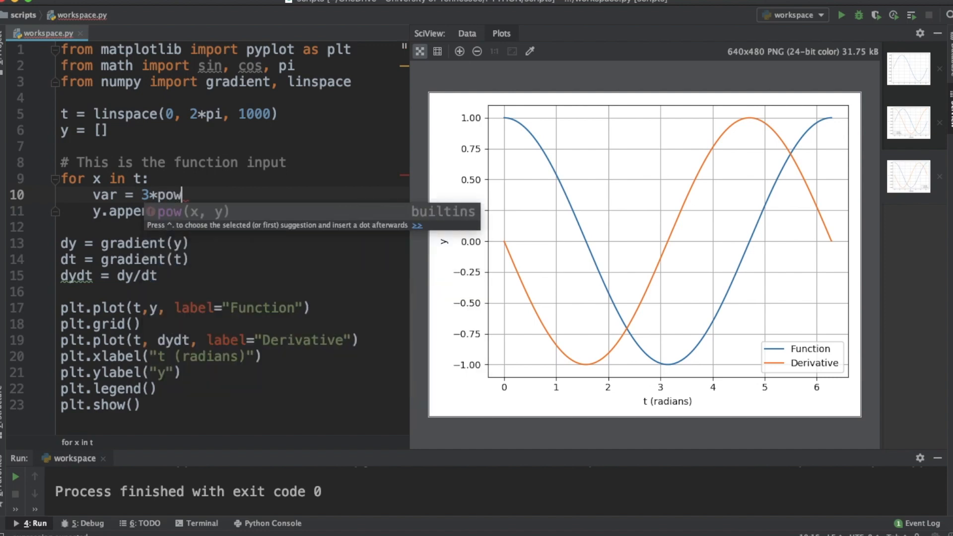
type("(x,3")
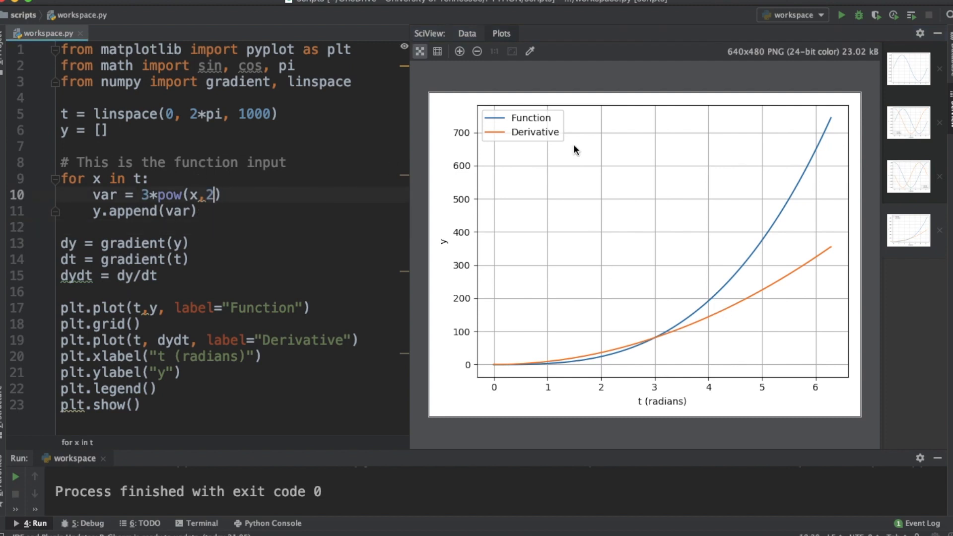
left_click(841, 14)
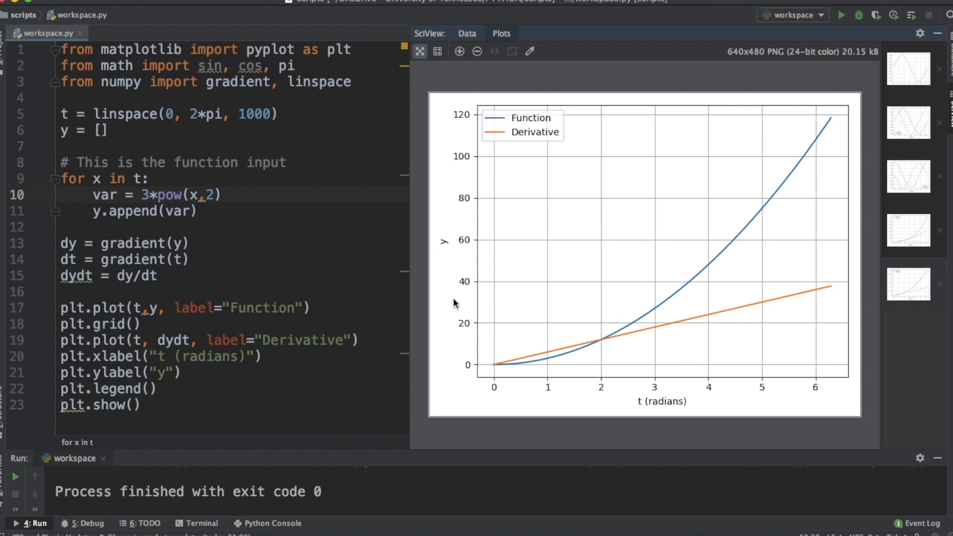
mouse_move(513, 352)
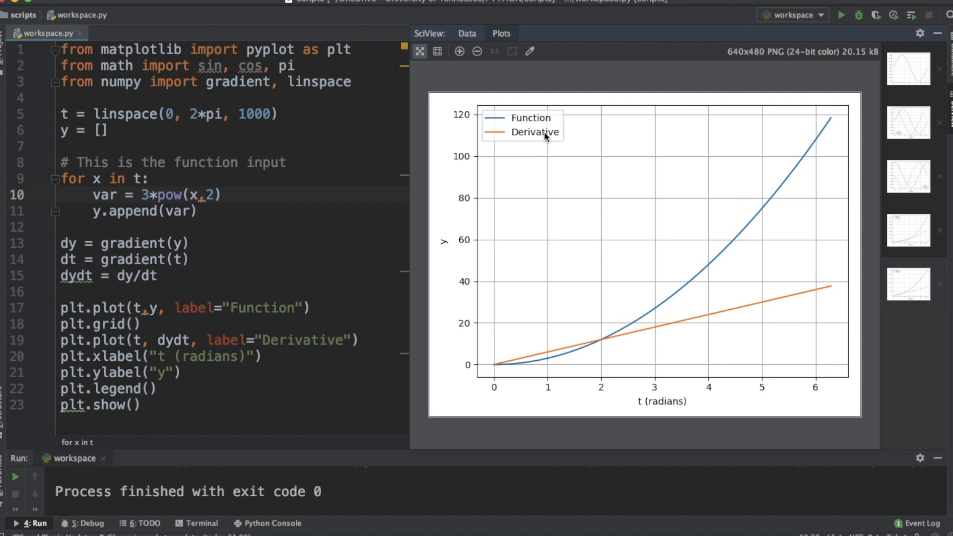
mouse_move(826, 159)
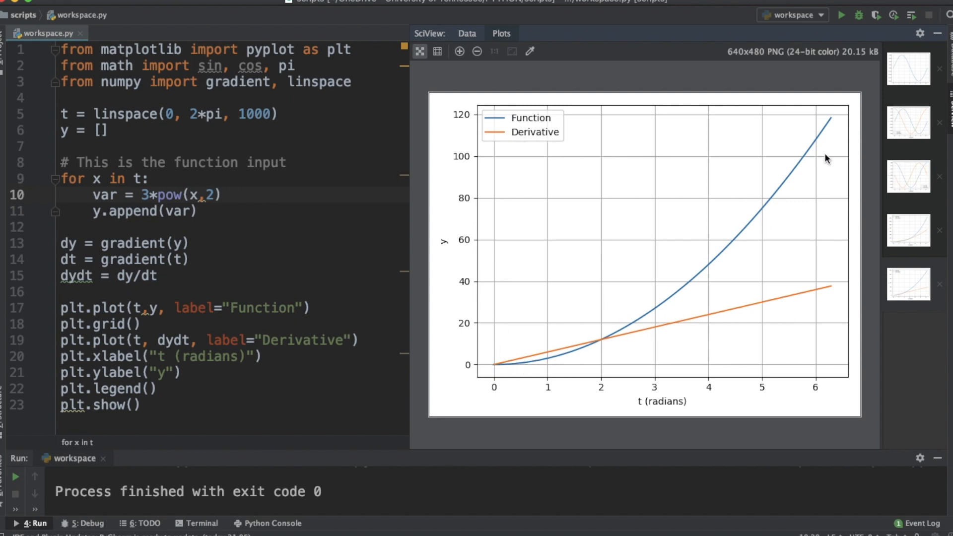
mouse_move(279, 215)
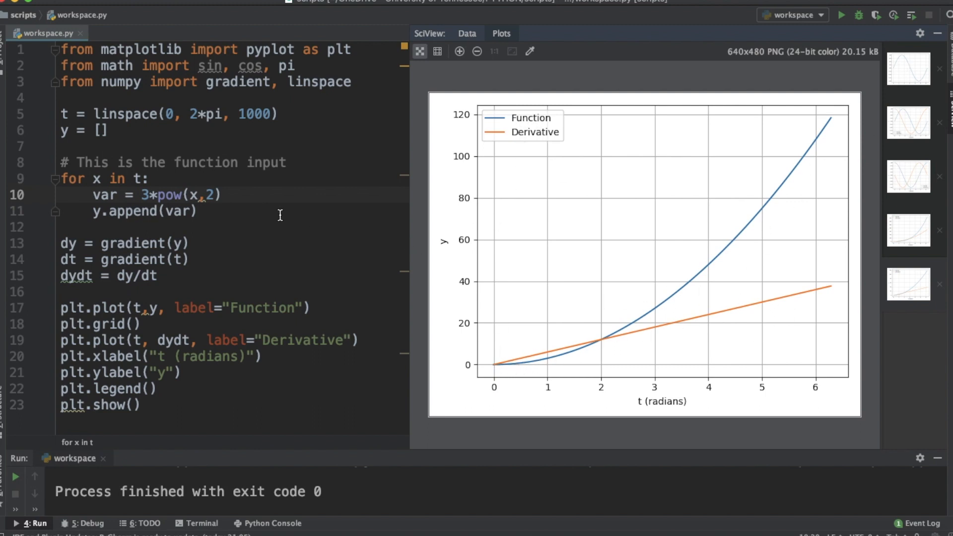
Change var to sin(x) * cos(x) and rerun to plot the wave and its derivative.
type("s")
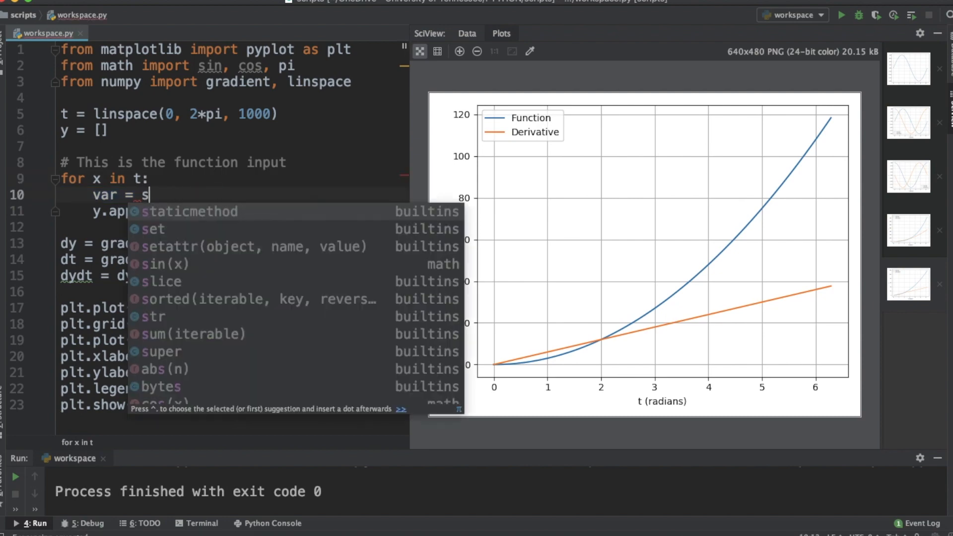
type("in(x) *")
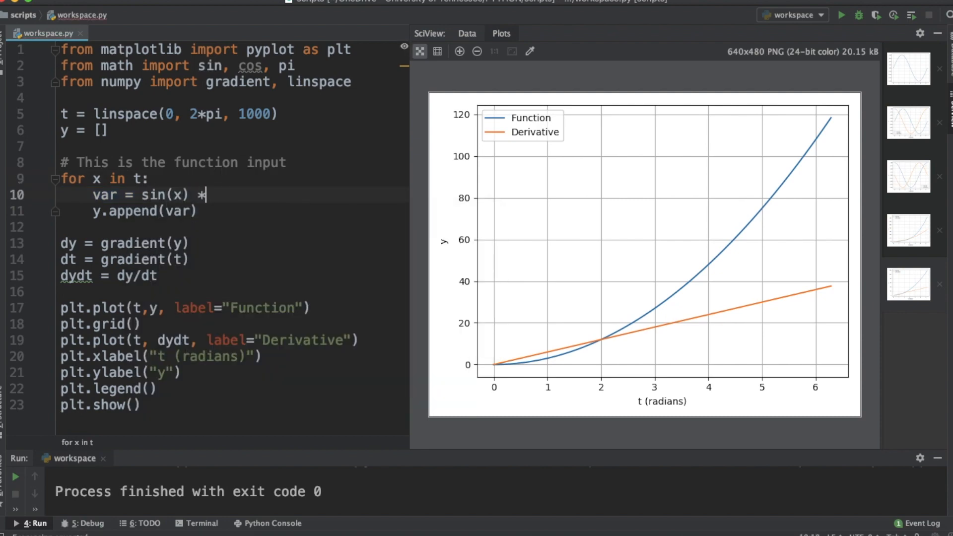
type("cos(x")
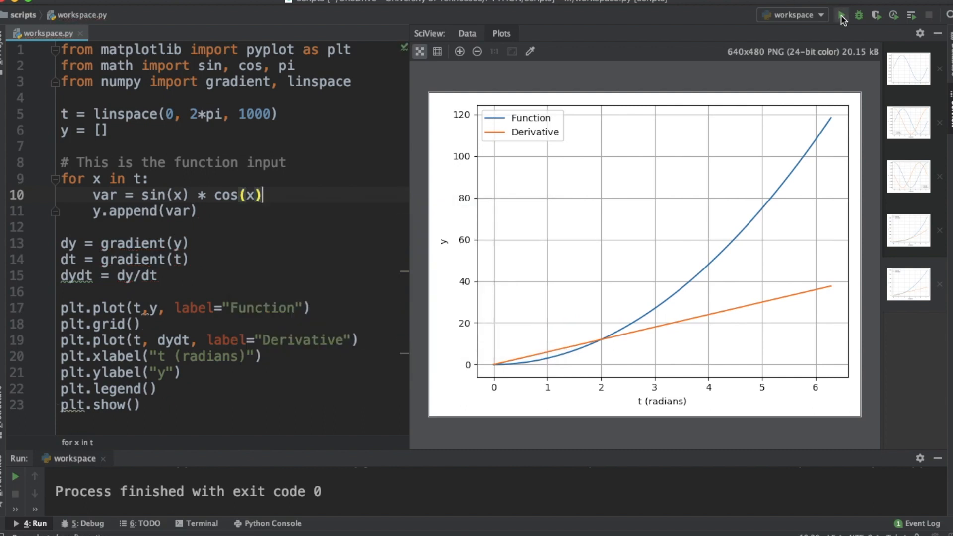
left_click(842, 16)
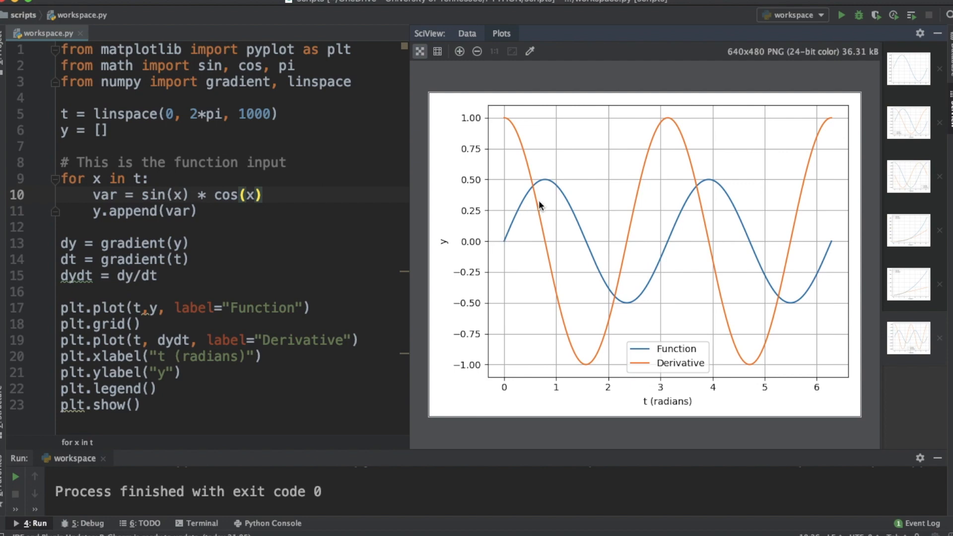
mouse_move(304, 247)
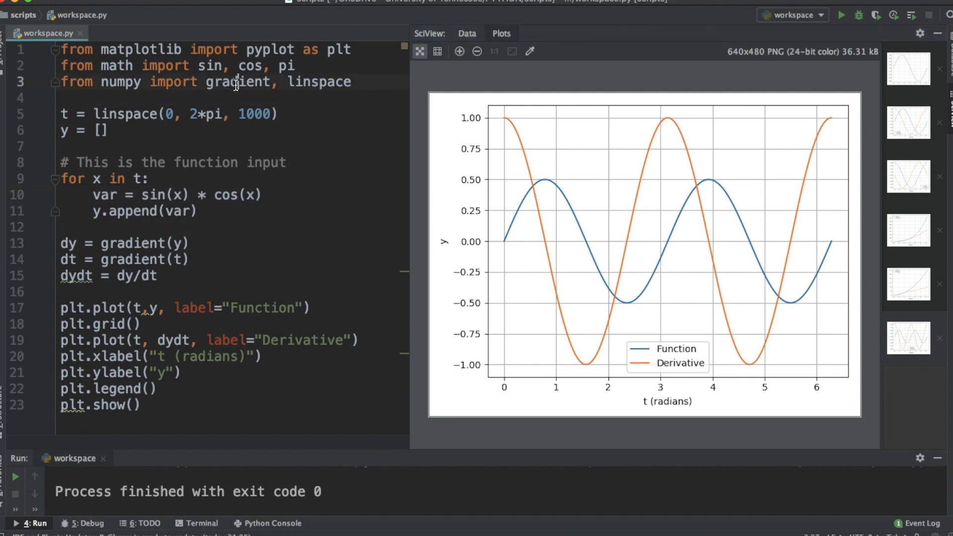
mouse_move(214, 221)
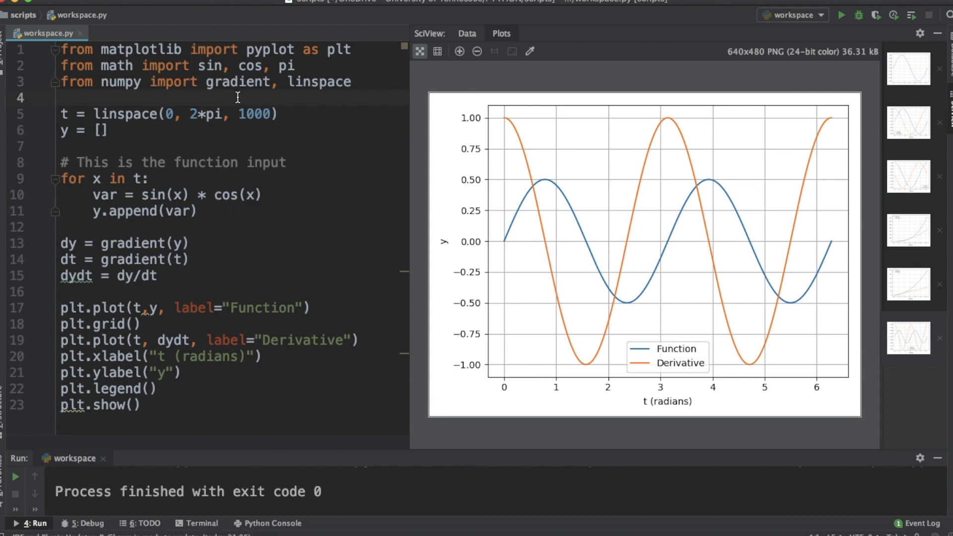
mouse_move(226, 96)
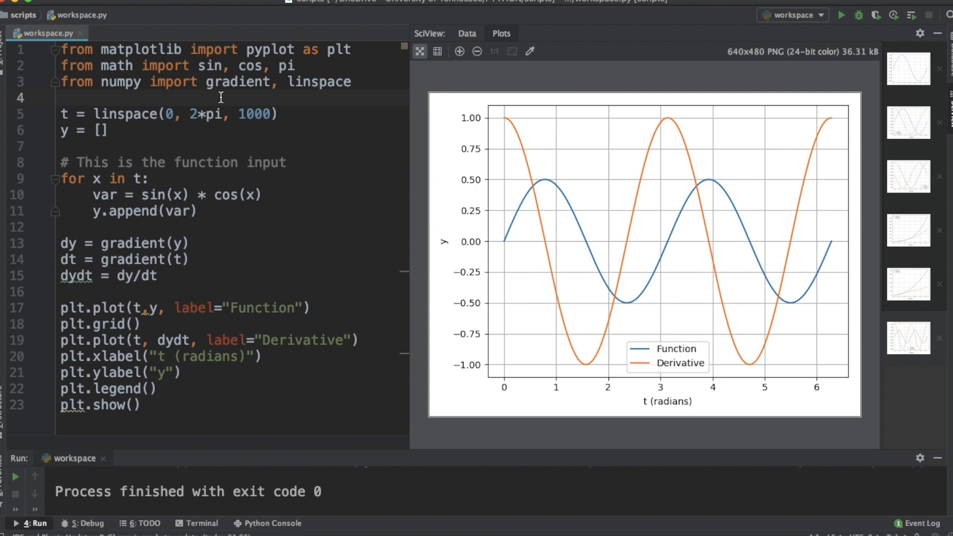
mouse_move(374, 181)
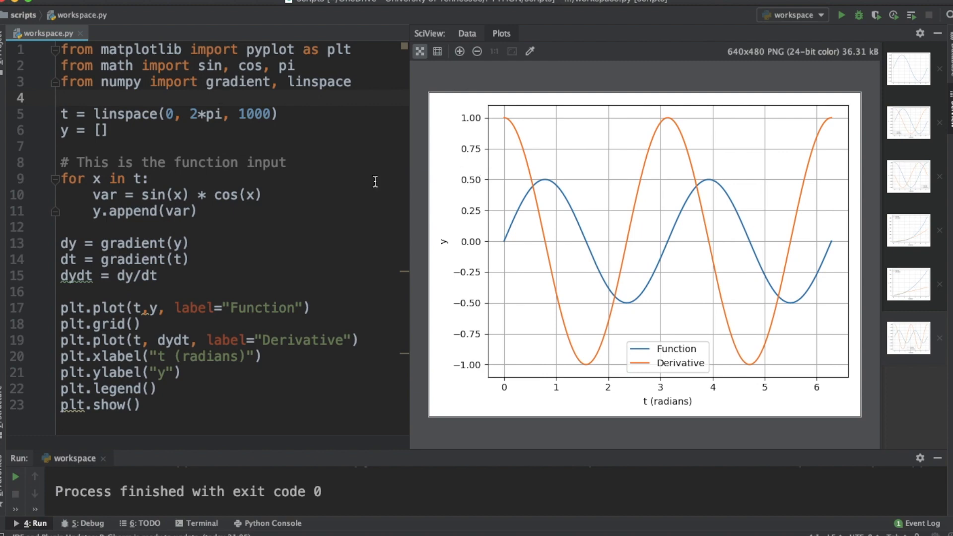
mouse_move(158, 144)
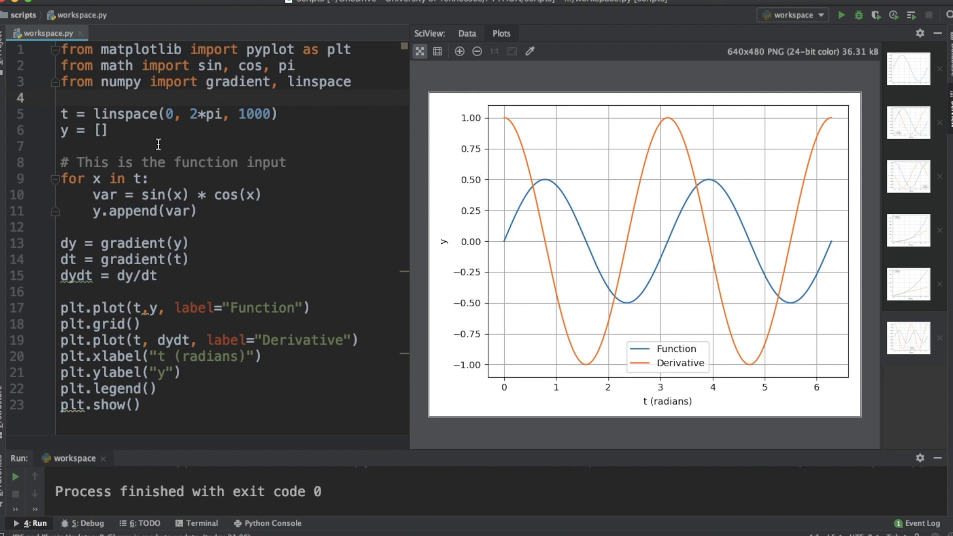